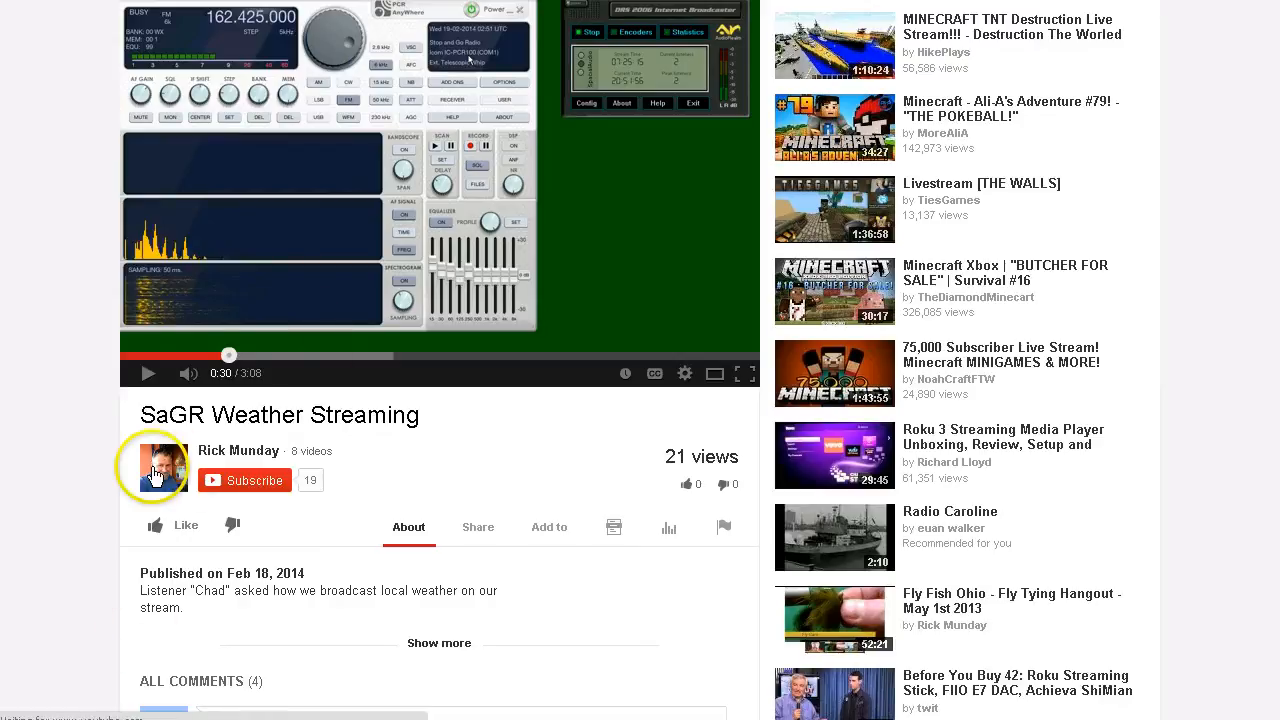
# Step: Scroll through the Icom IC-PCR1500 wideband receiver product page
pyautogui.scroll(-3)
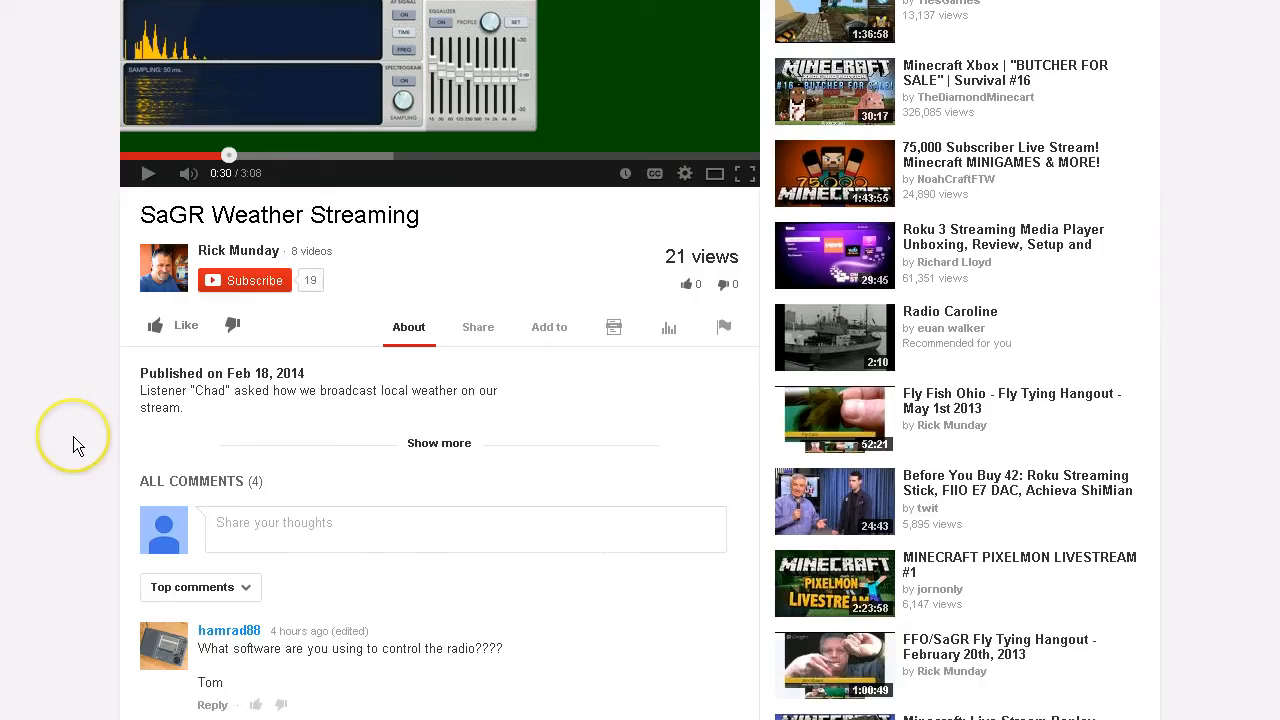
pyautogui.scroll(-3)
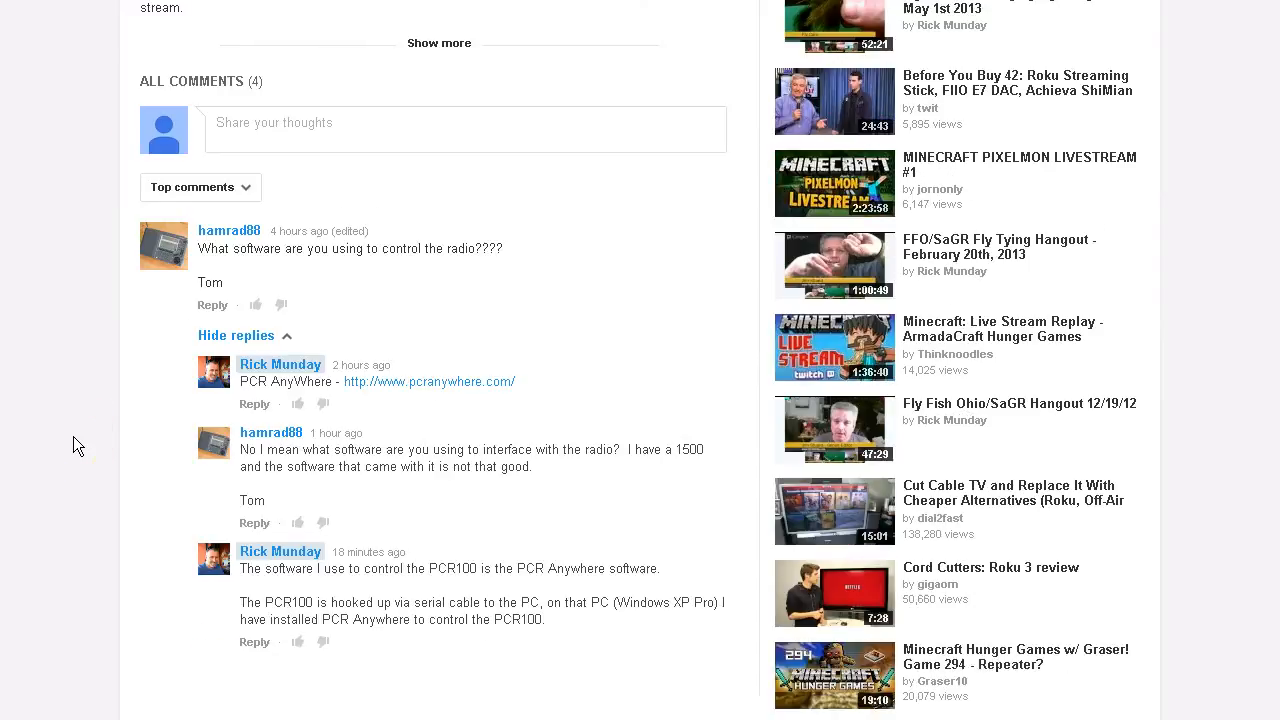
pyautogui.scroll(-3)
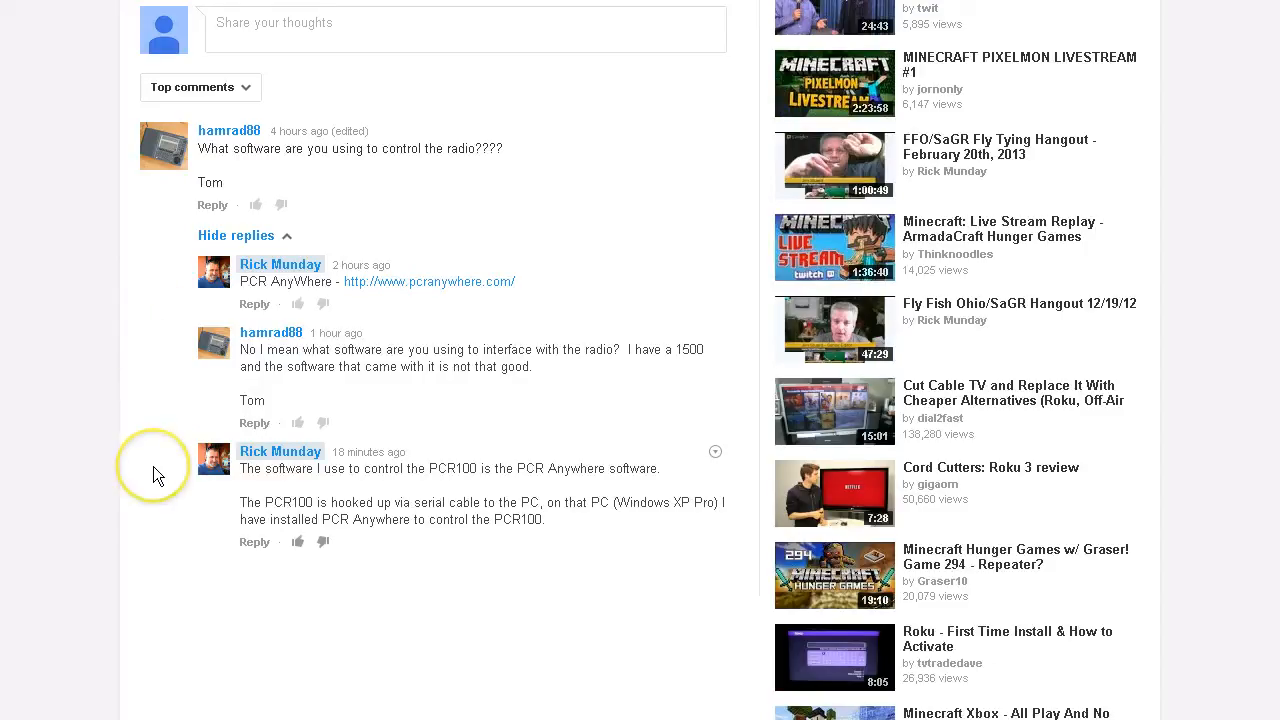
pyautogui.moveTo(165, 485)
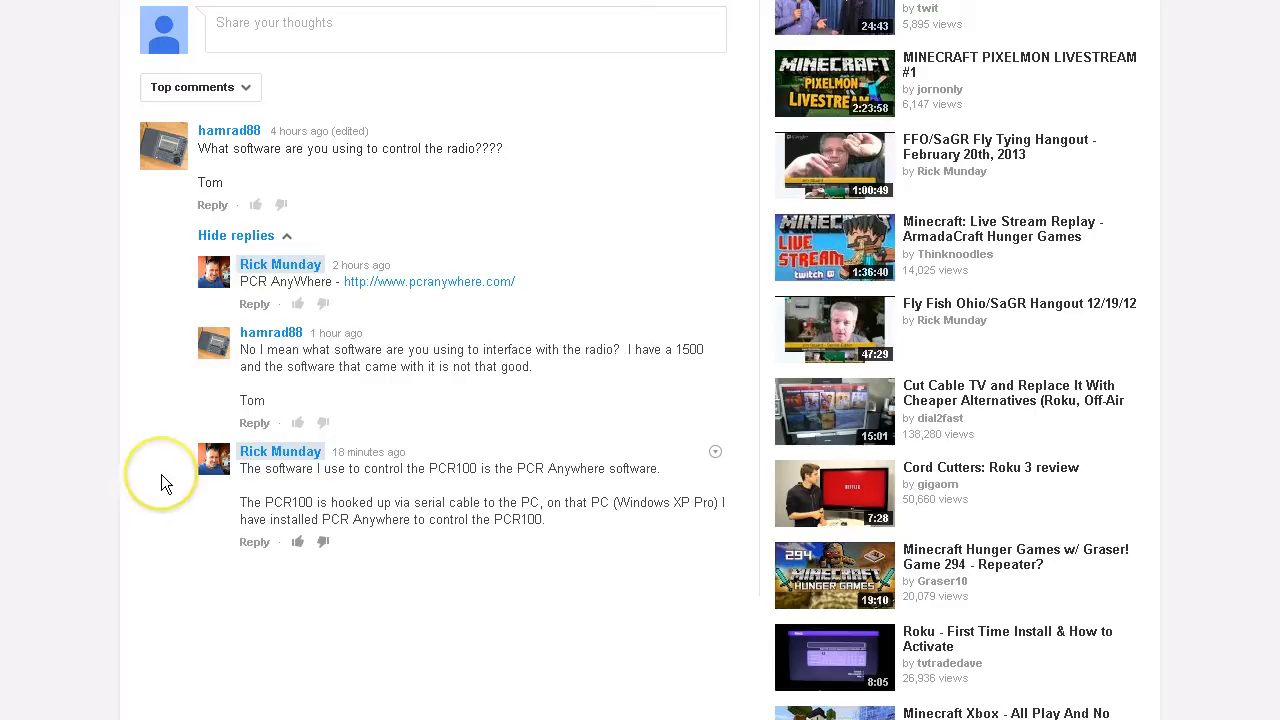
pyautogui.scroll(3)
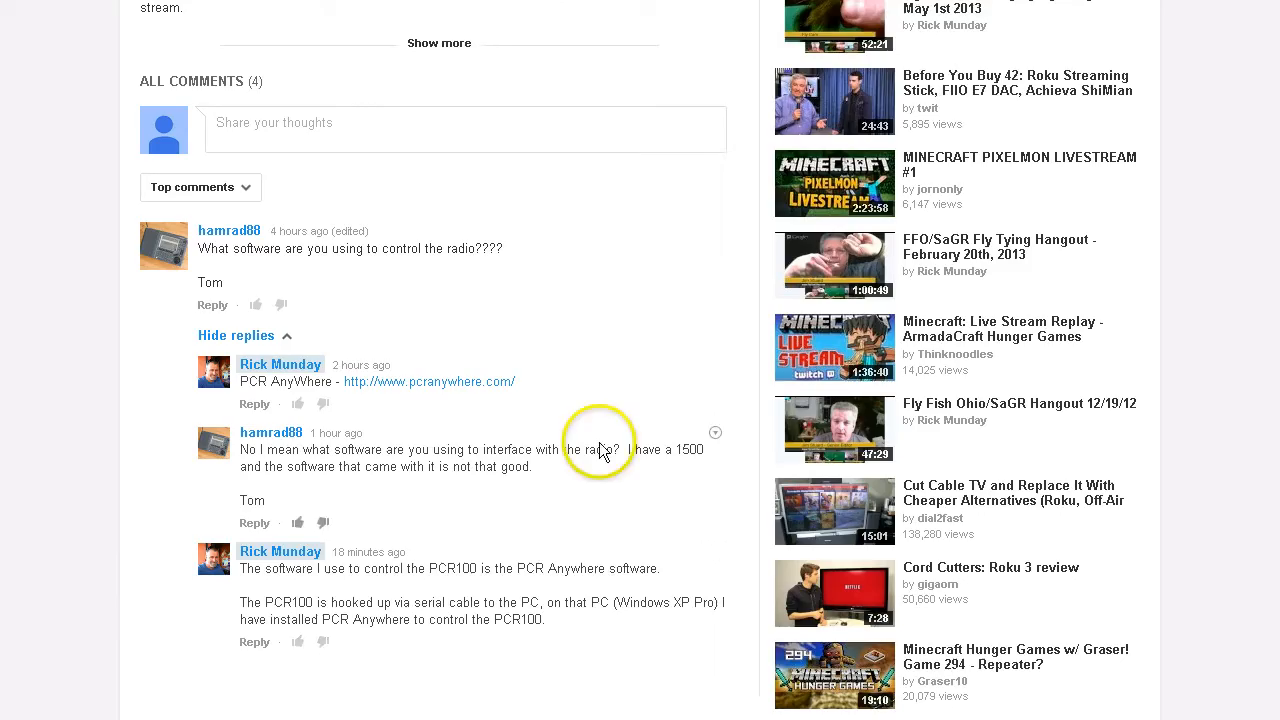
pyautogui.moveTo(490, 493)
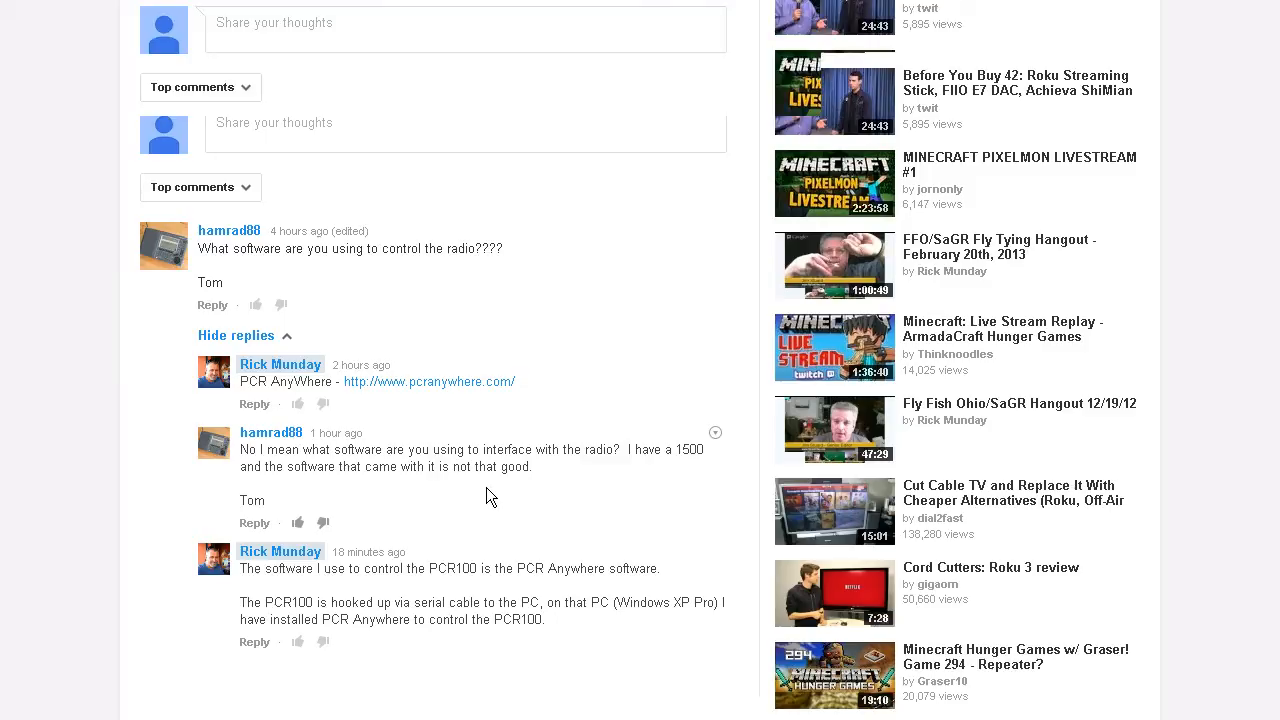
pyautogui.scroll(-3)
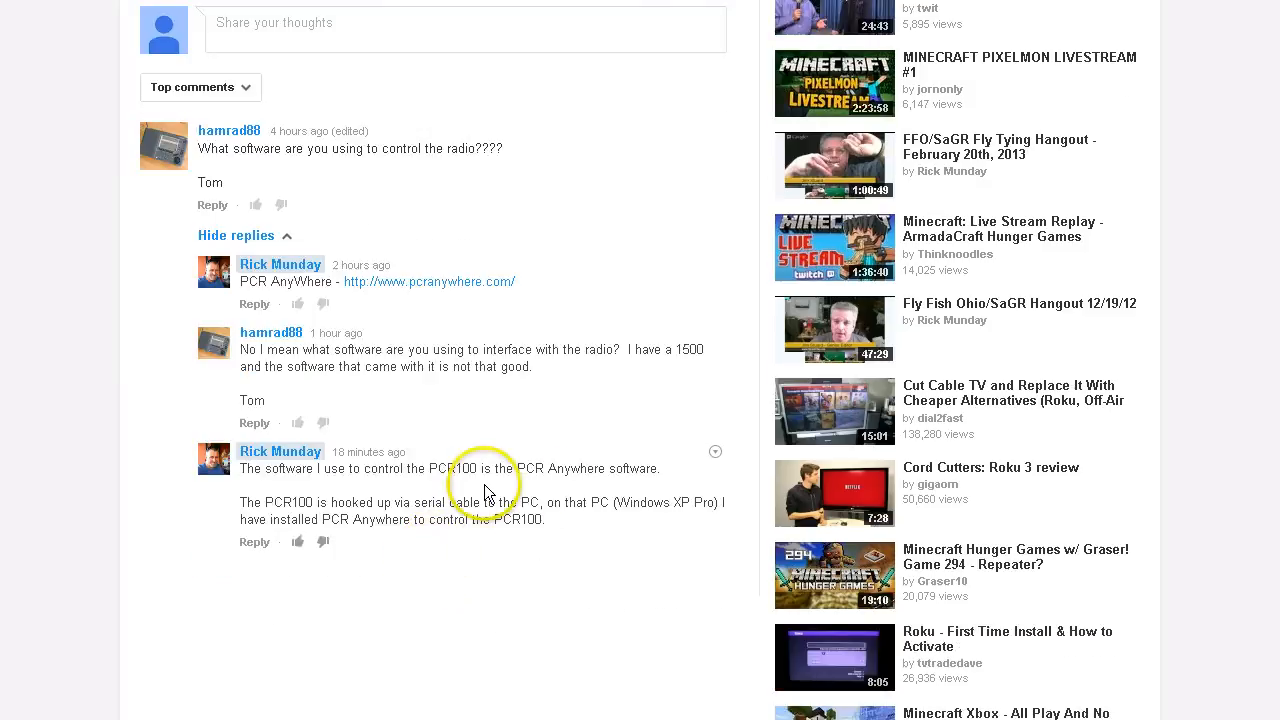
pyautogui.scroll(3)
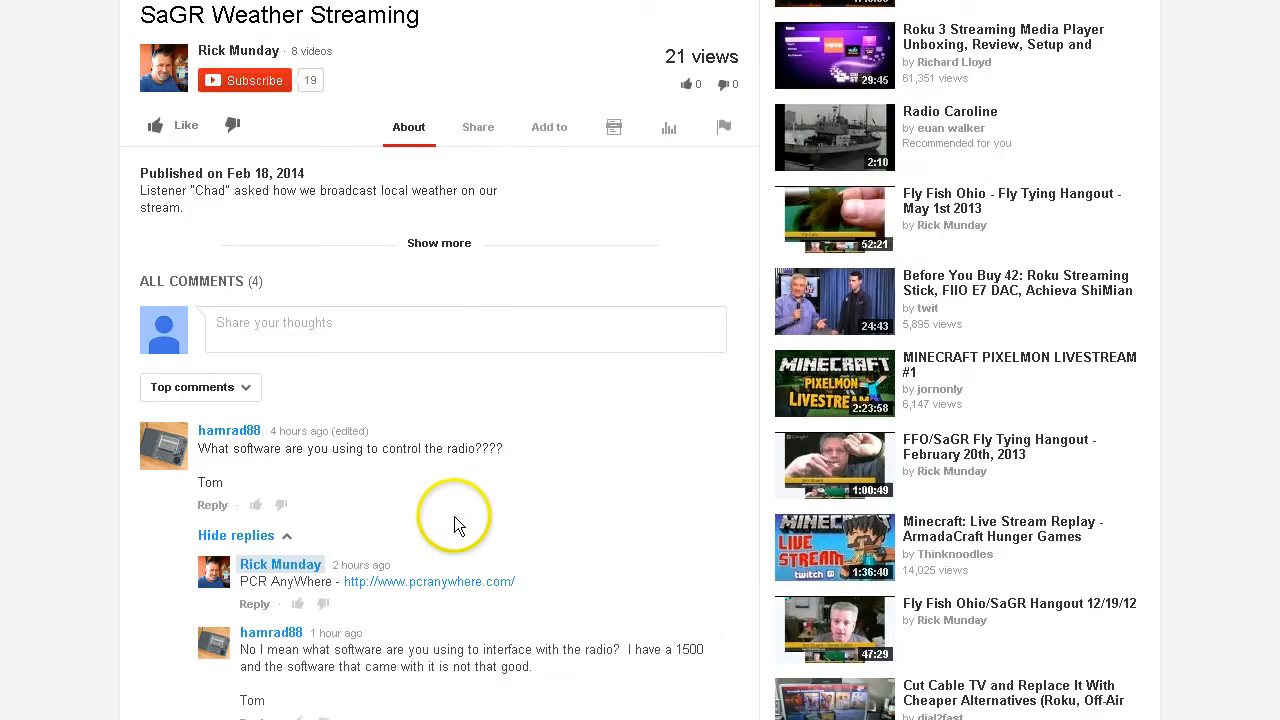
pyautogui.scroll(3)
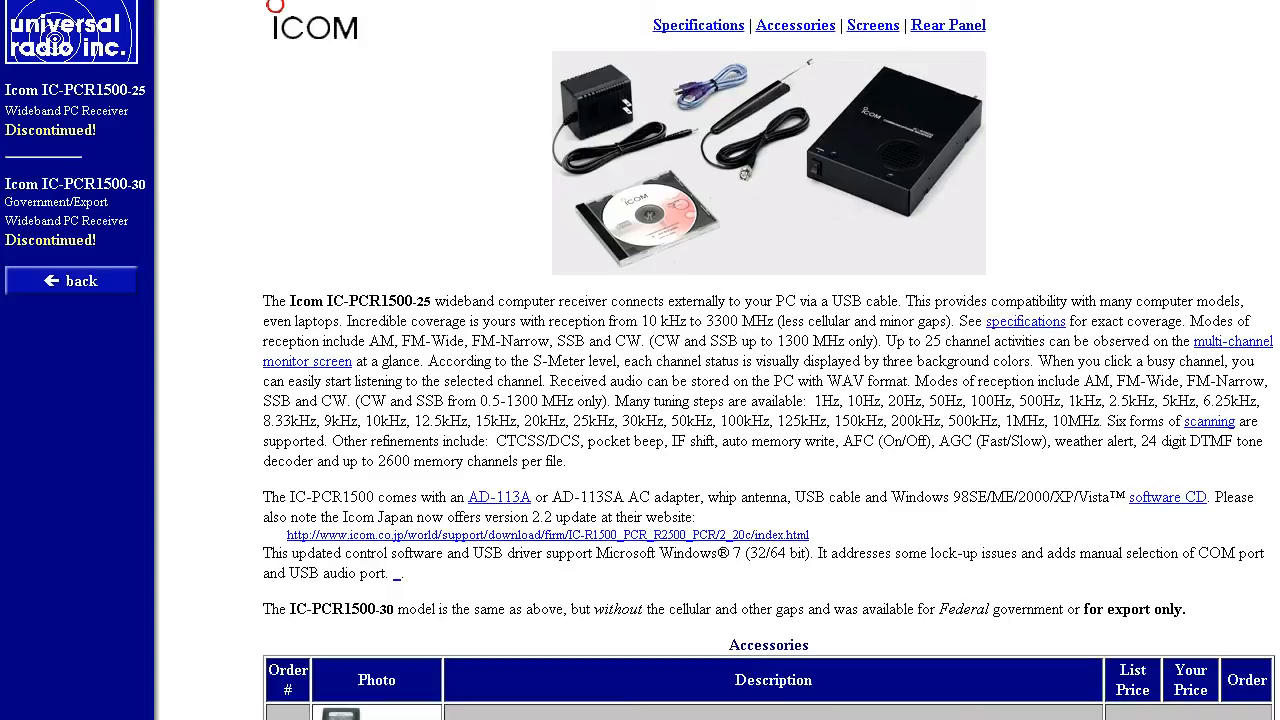
pyautogui.moveTo(715, 18)
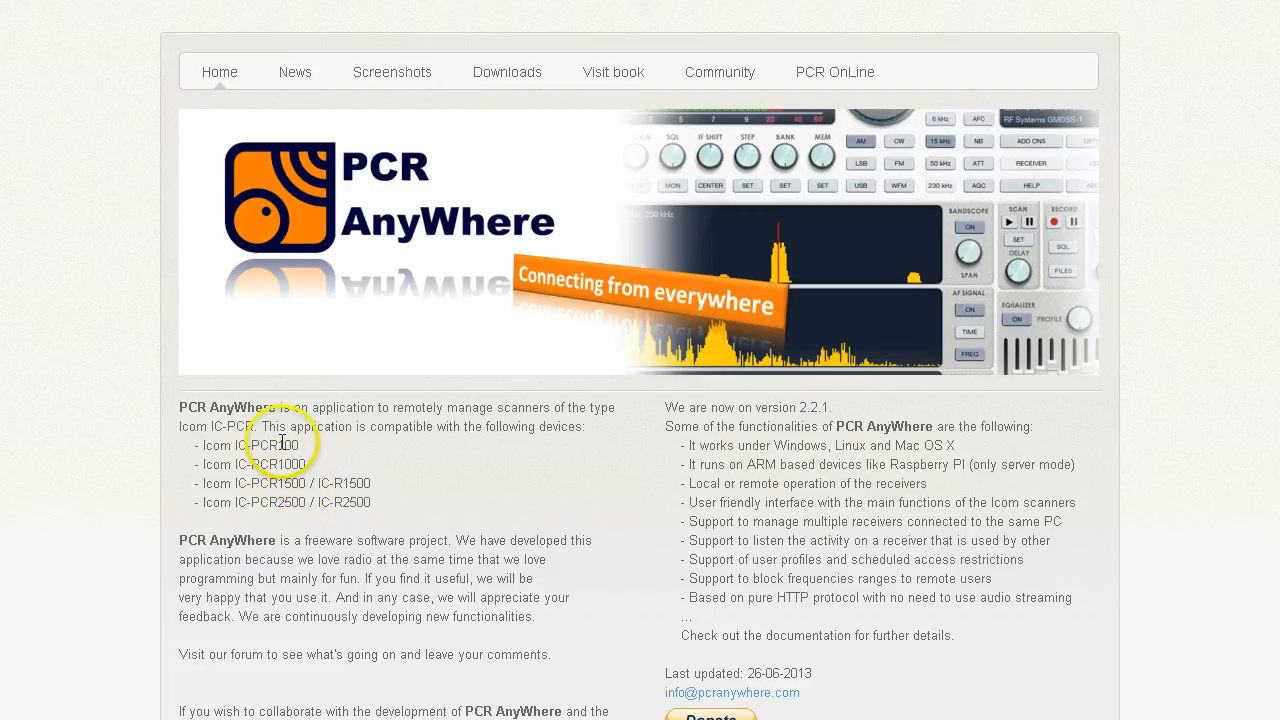
pyautogui.moveTo(247, 500)
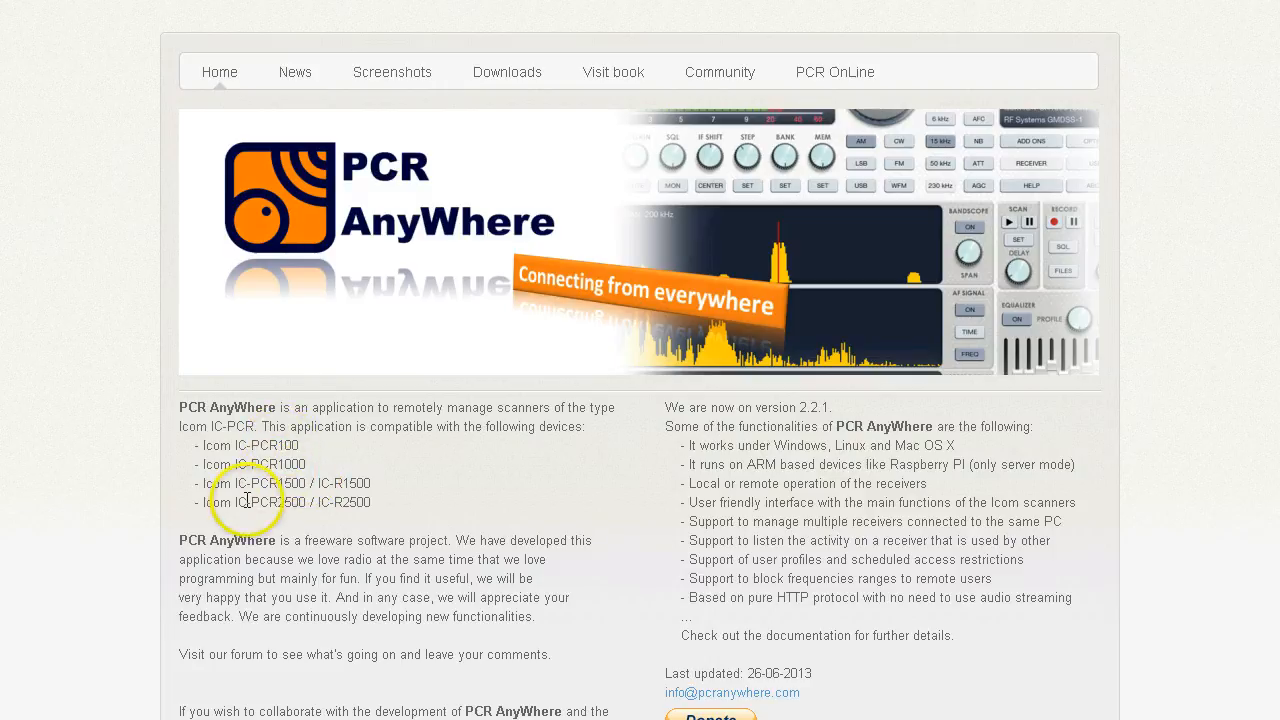
pyautogui.moveTo(293, 503)
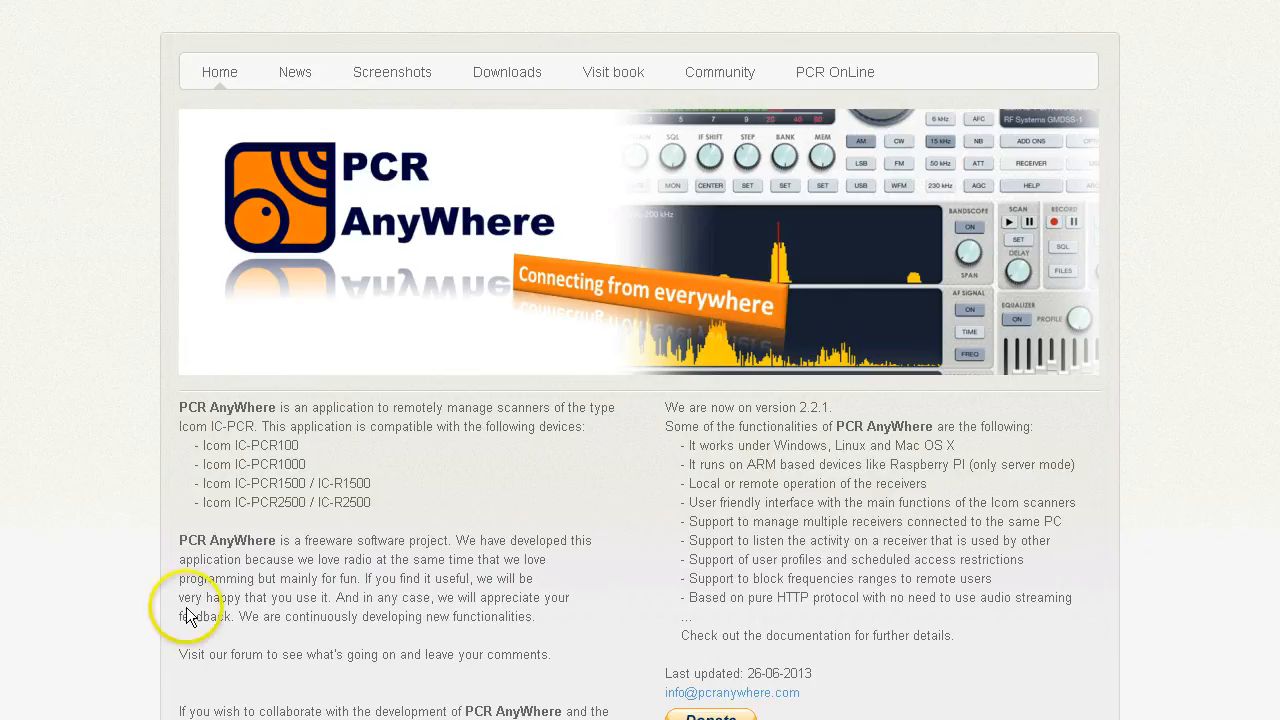
pyautogui.moveTo(305, 170)
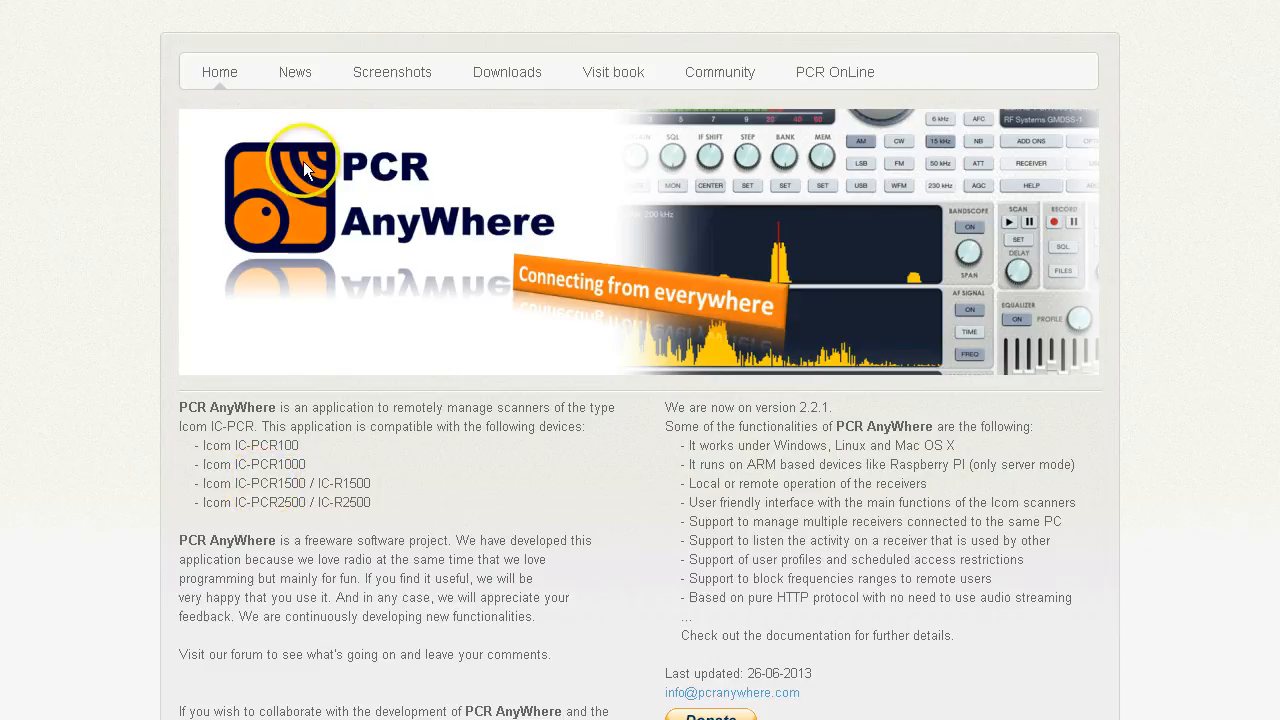
pyautogui.moveTo(390, 355)
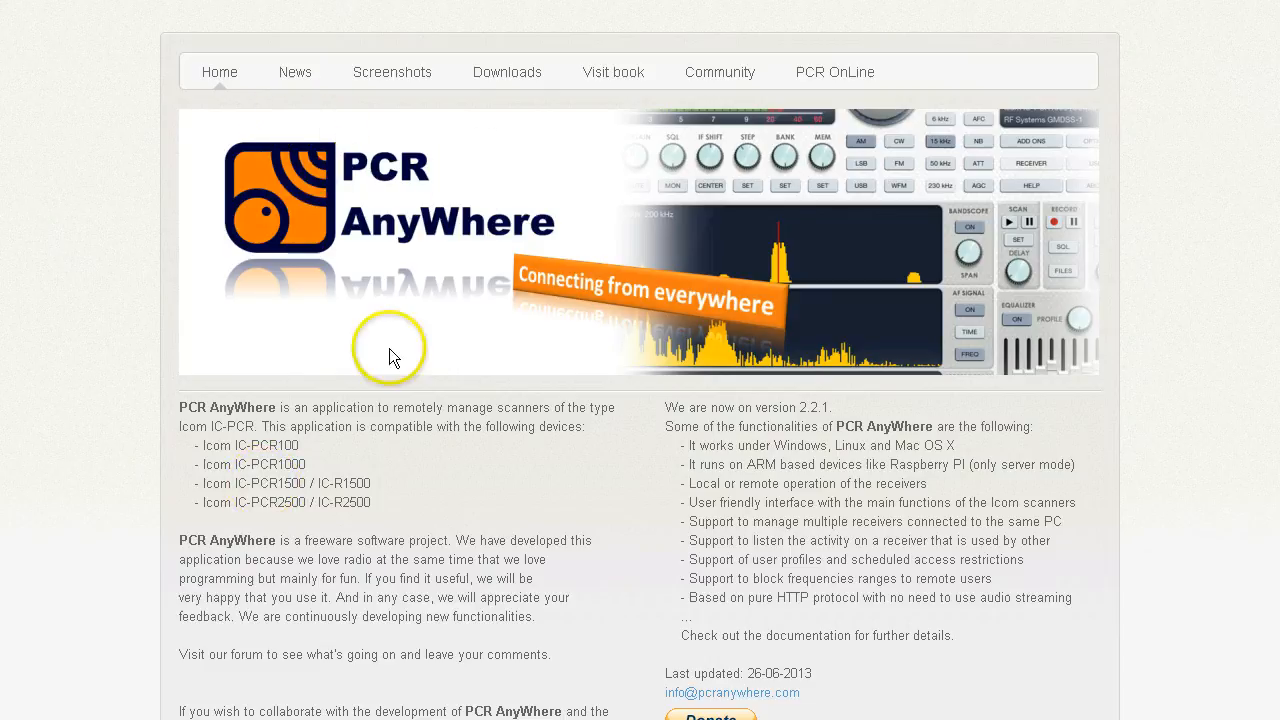
pyautogui.moveTo(845, 598)
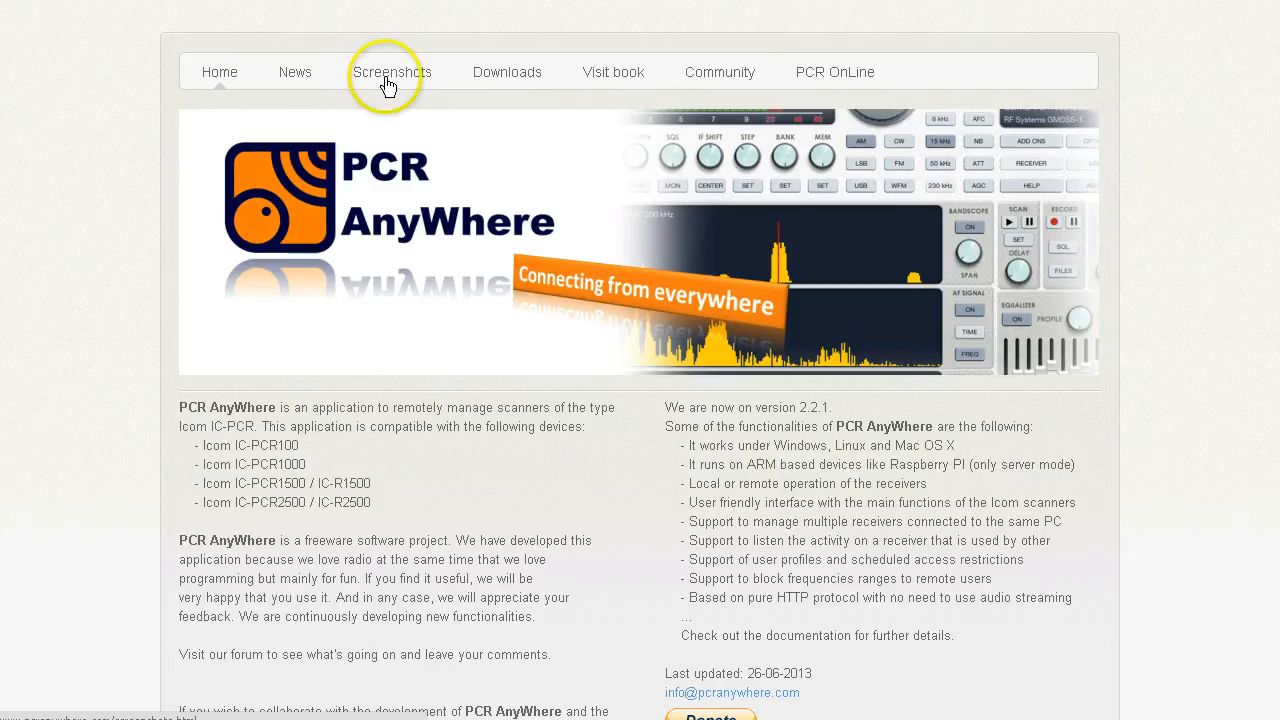
pyautogui.moveTo(390, 72)
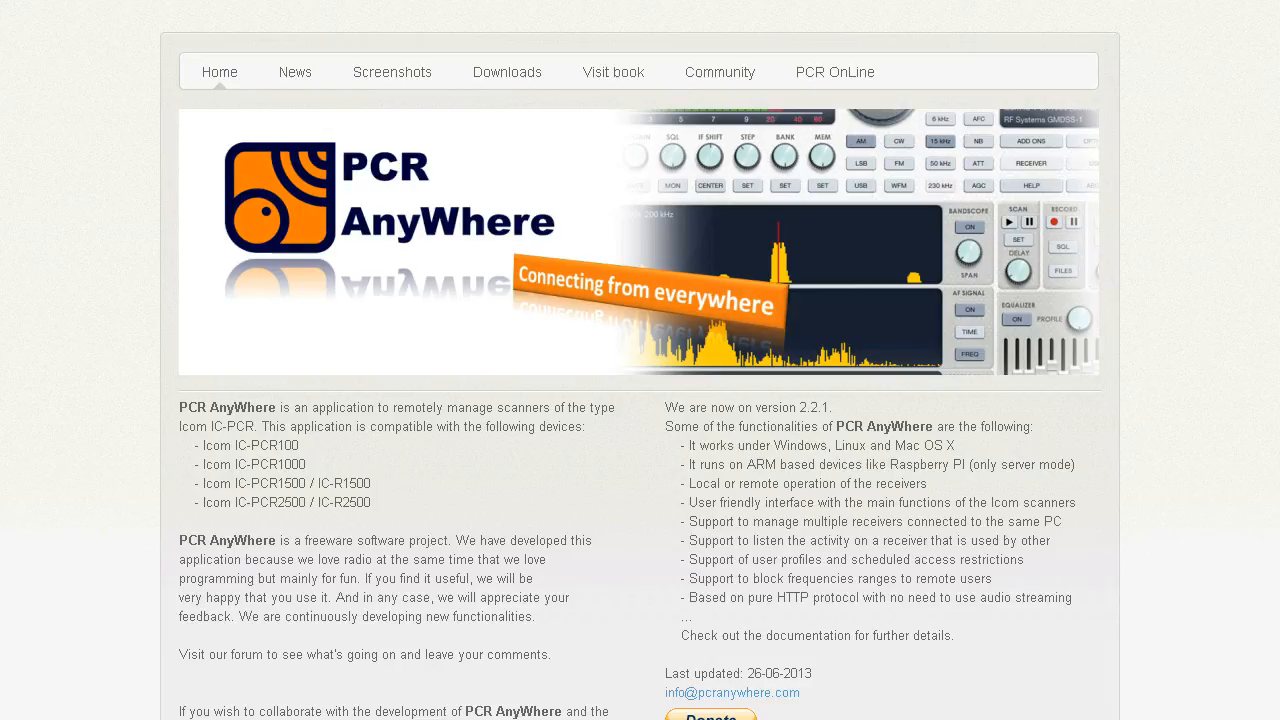
# Step: Select the PCR AnyWhere Home page listing supported Icom receivers
pyautogui.click(285, 483)
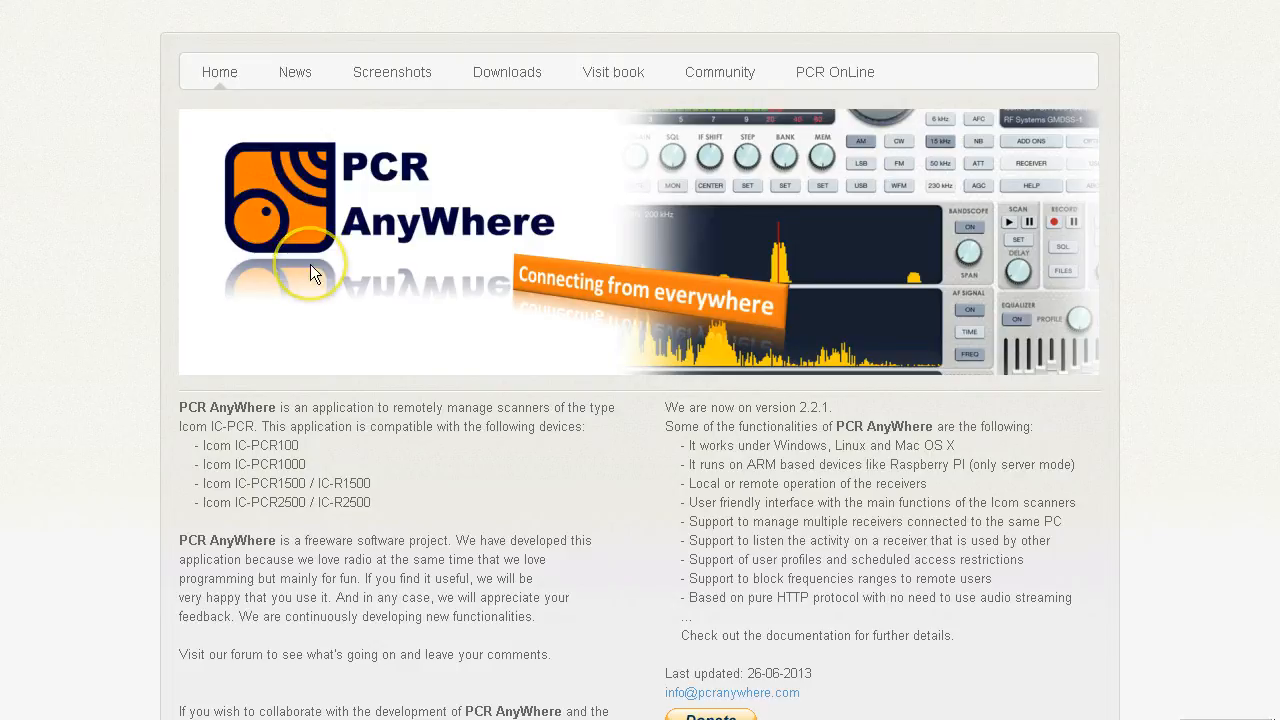
pyautogui.moveTo(547, 108)
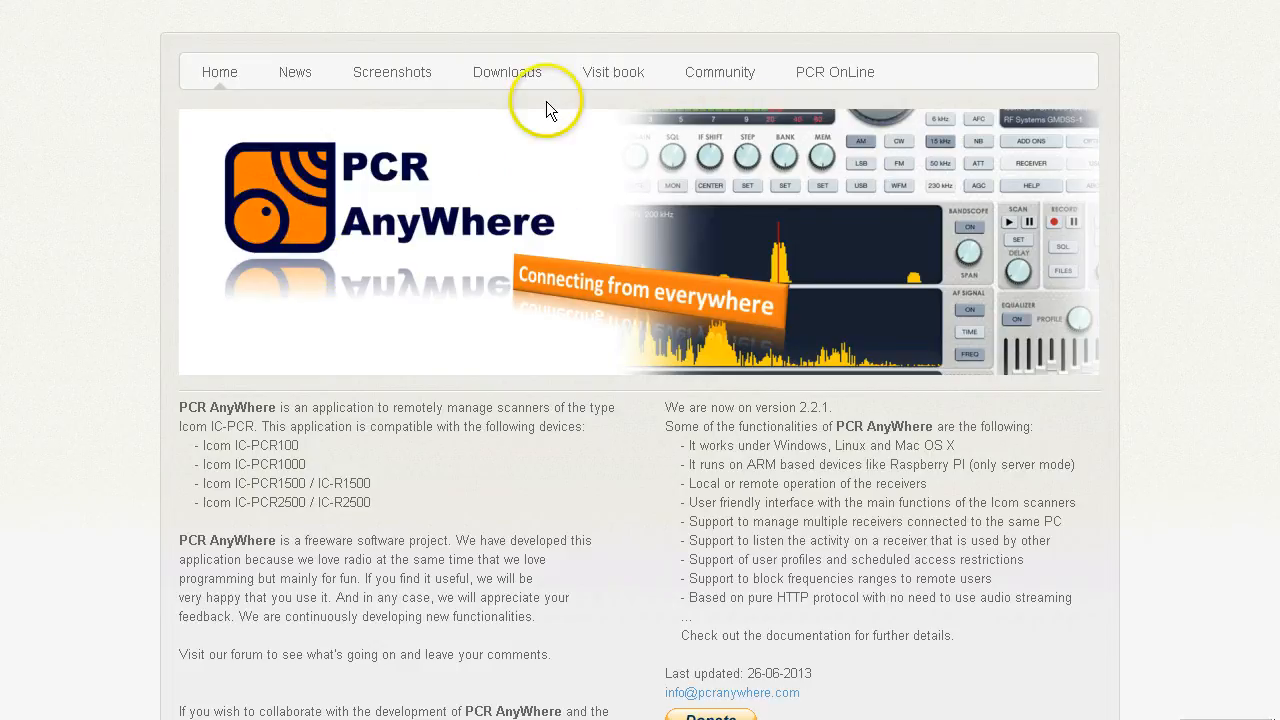
# Step: Page through the Screenshots slideshow showing Windows 7 and Ubuntu Linux images
pyautogui.click(391, 71)
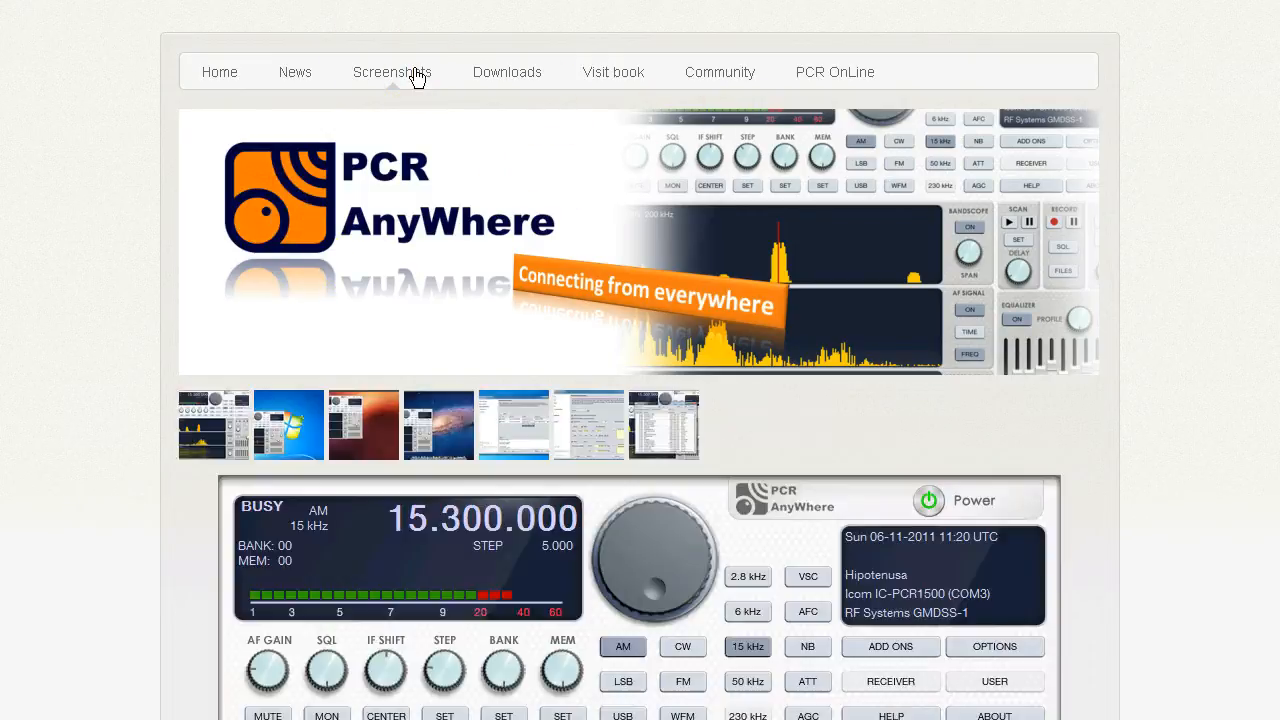
pyautogui.scroll(-3)
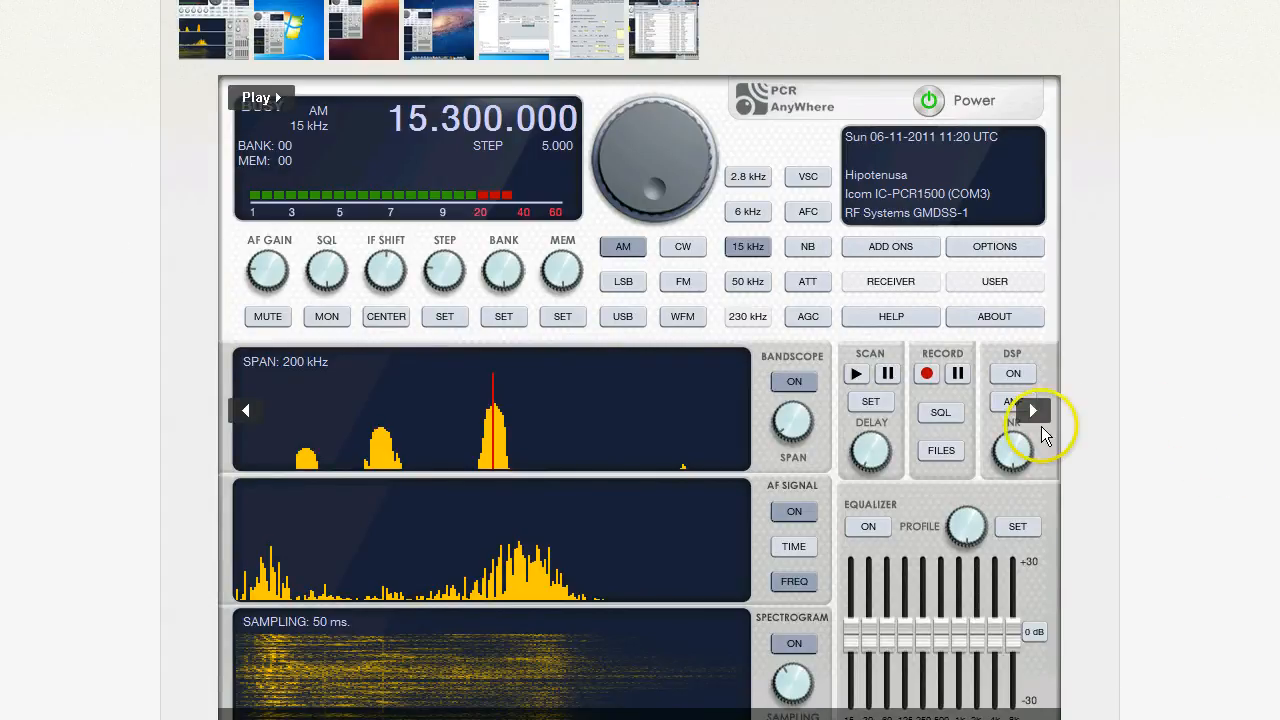
pyautogui.click(1033, 410)
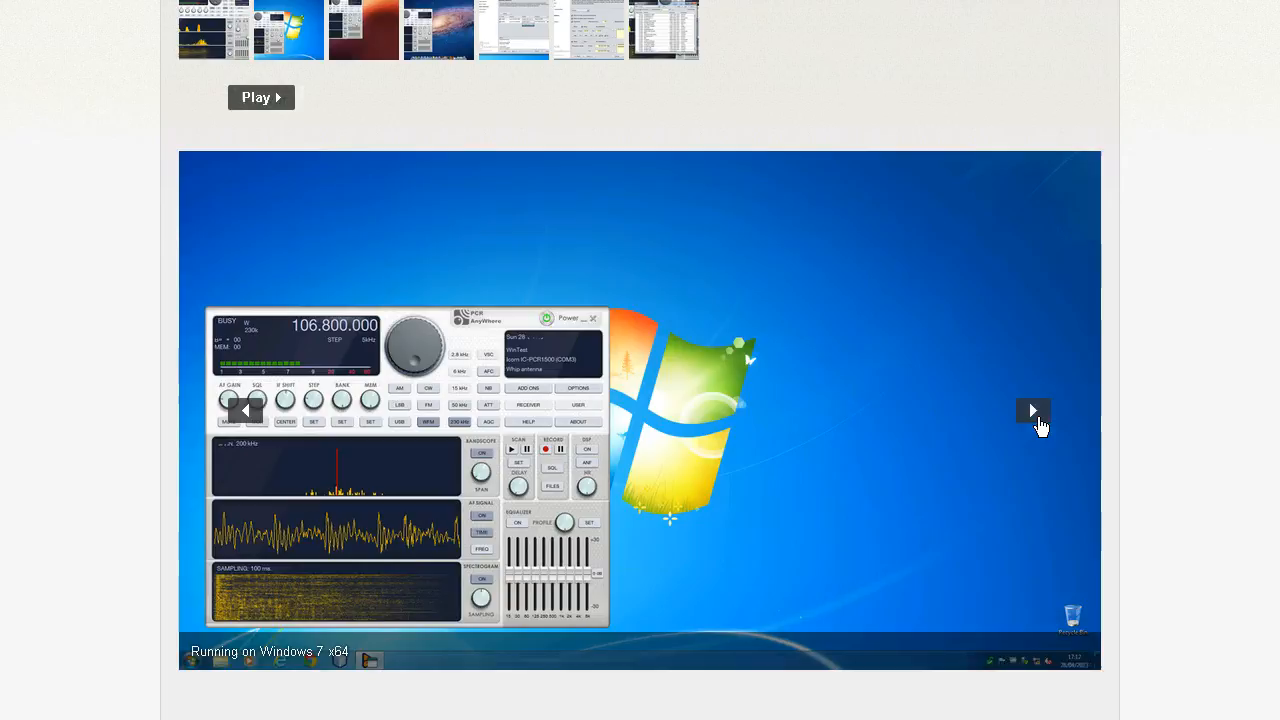
pyautogui.click(1033, 410)
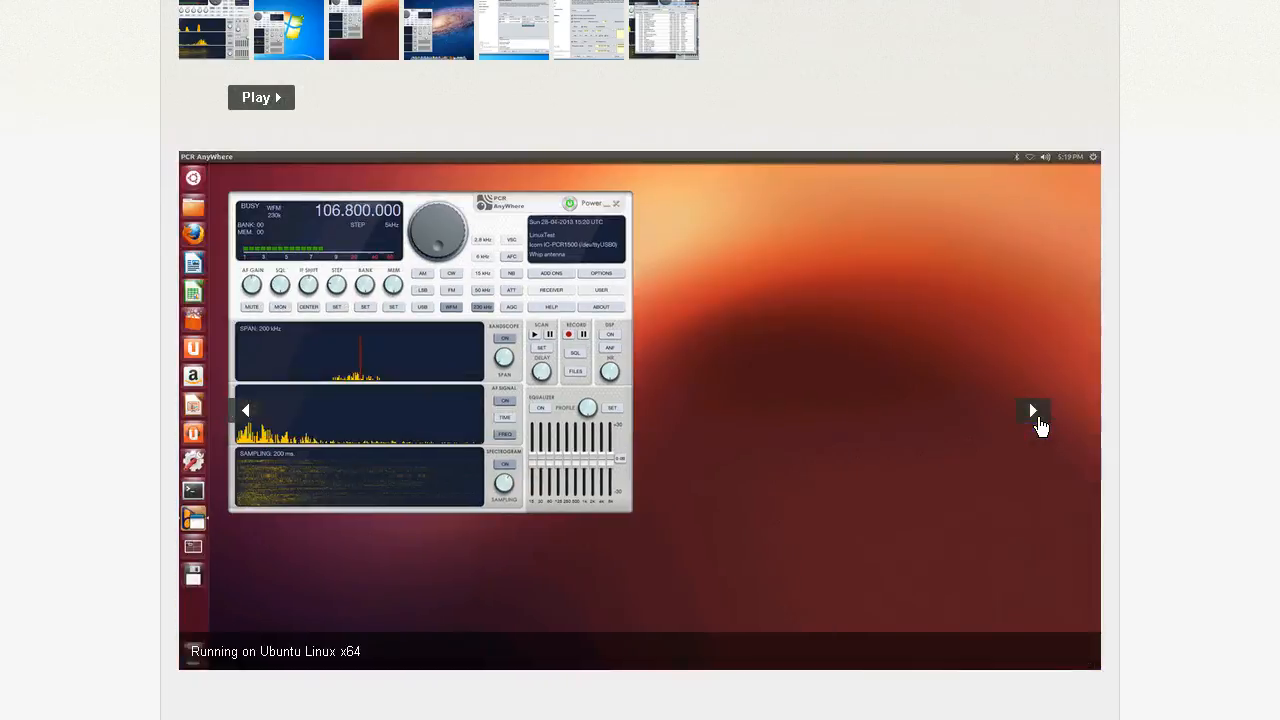
pyautogui.click(1033, 410)
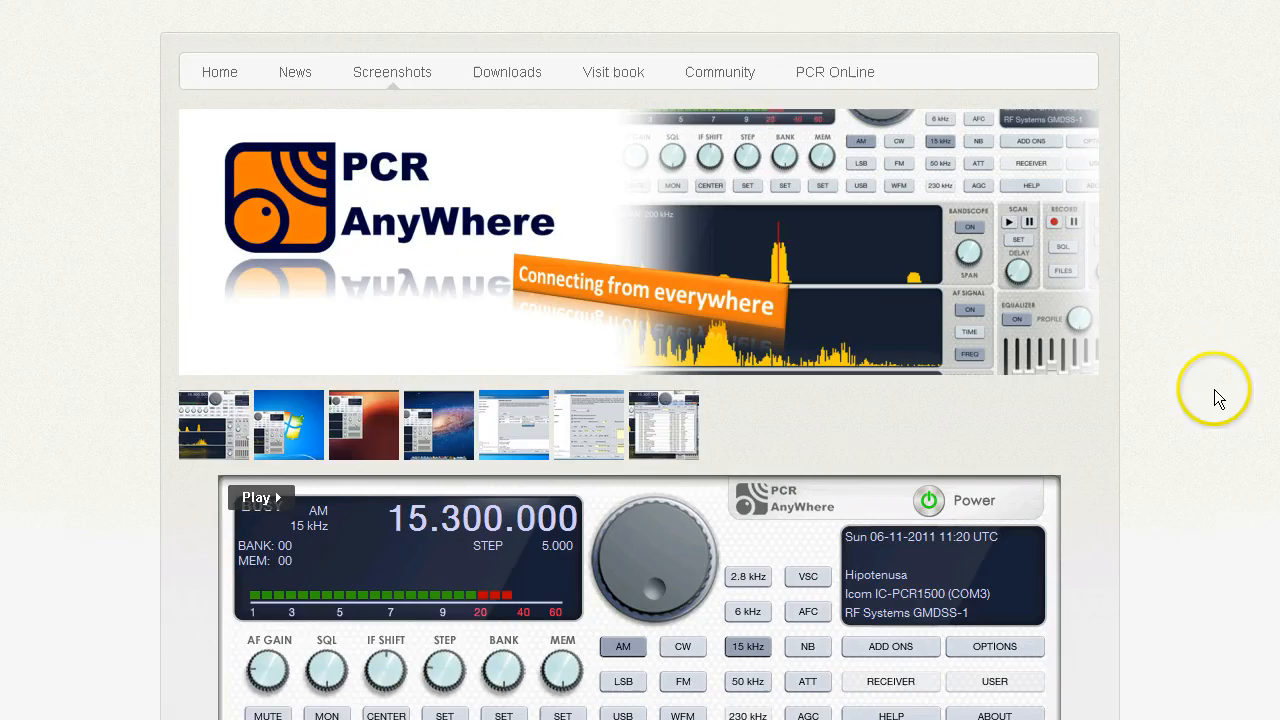
pyautogui.moveTo(507, 72)
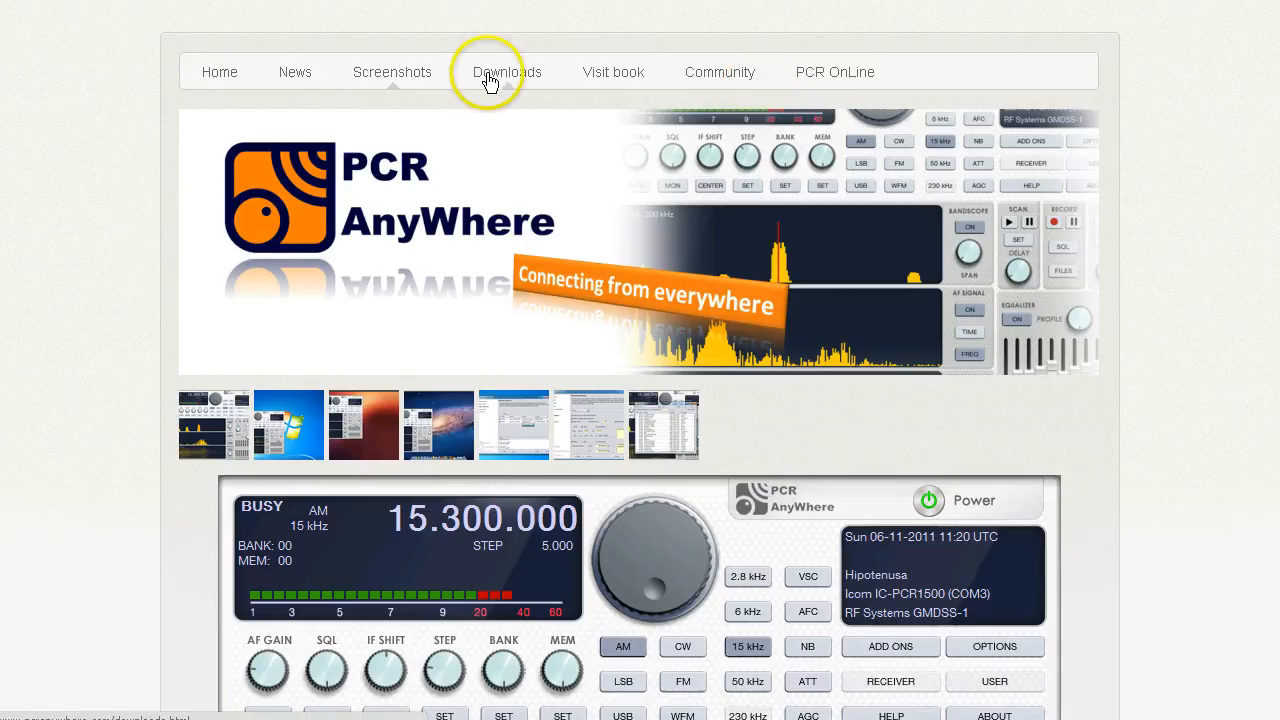
pyautogui.moveTo(728, 85)
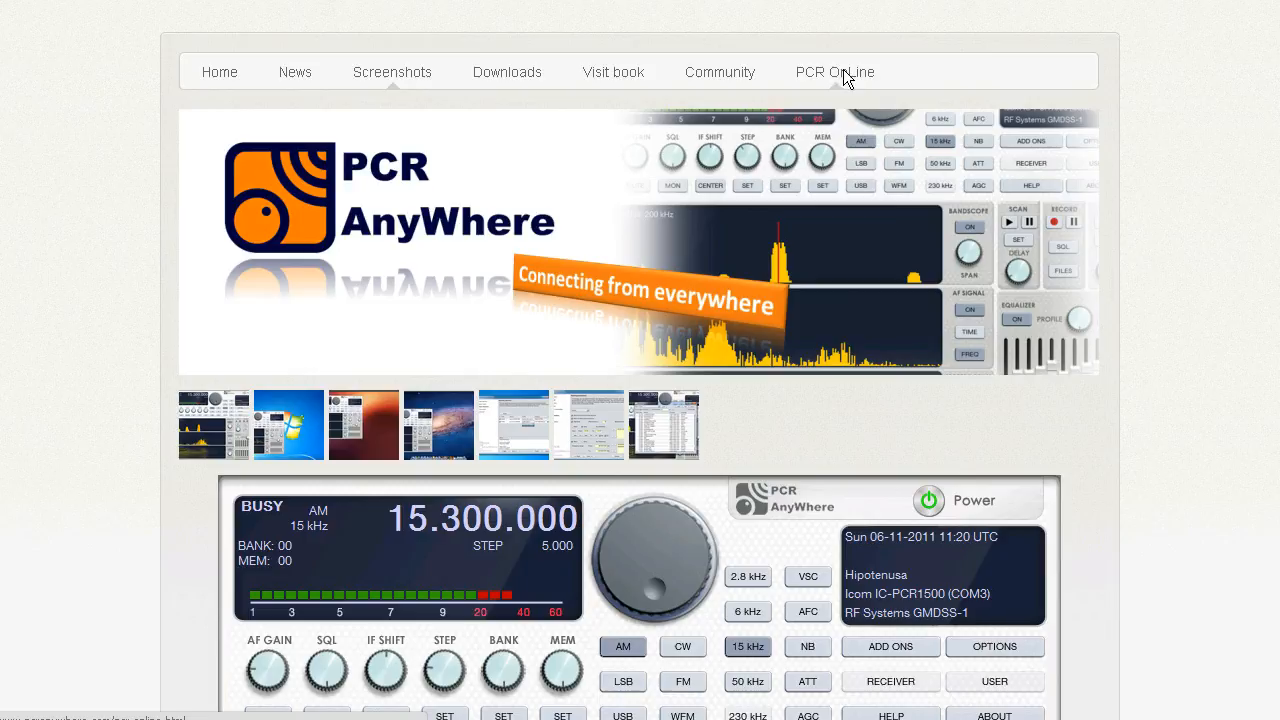
pyautogui.click(835, 71)
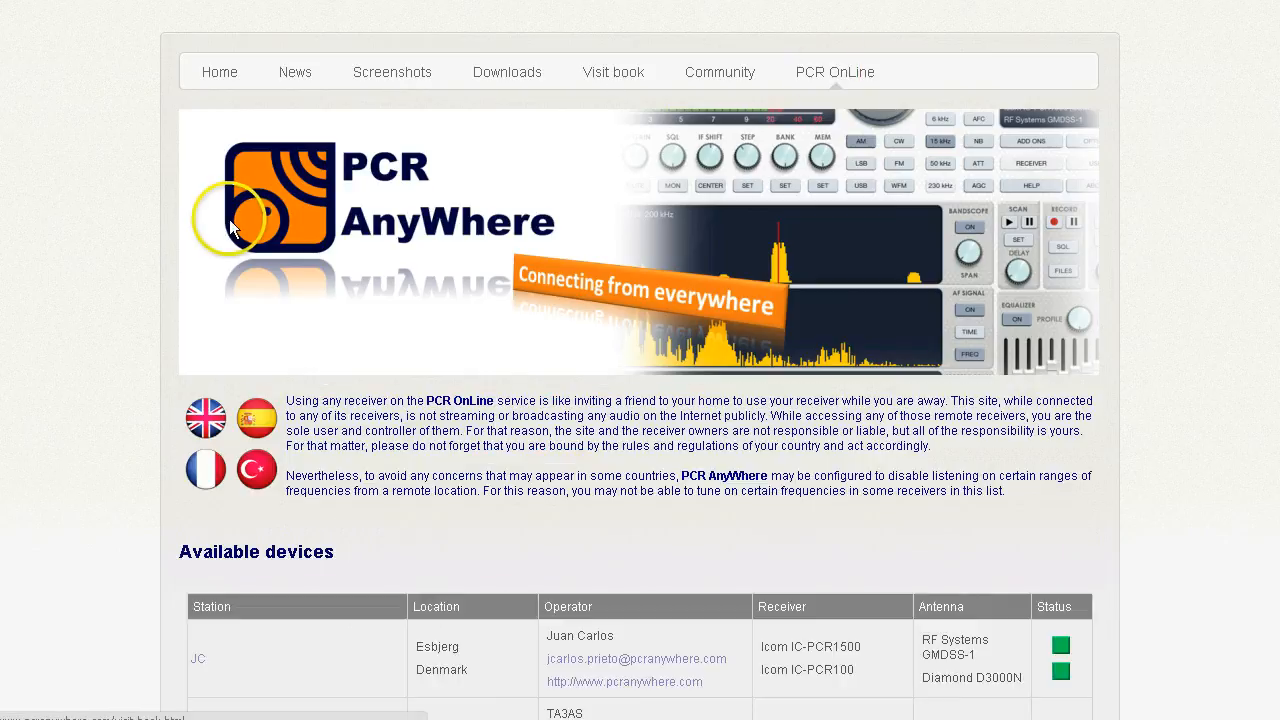
pyautogui.scroll(-3)
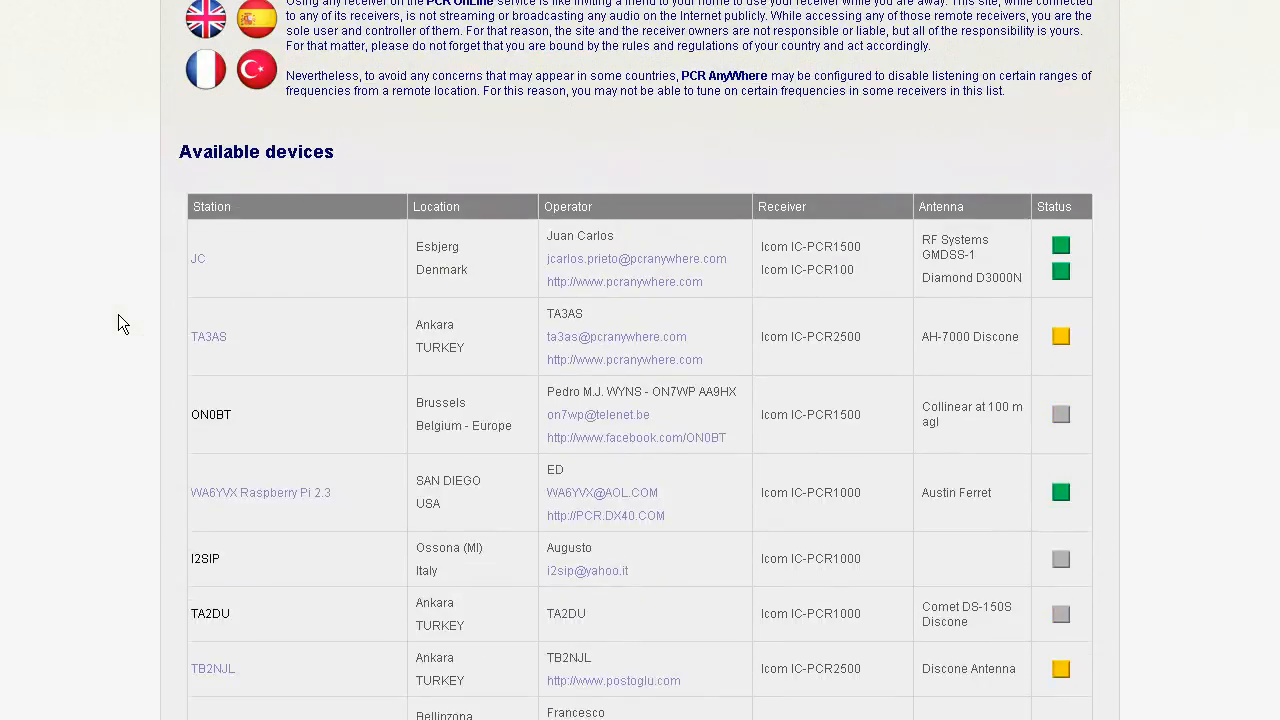
pyautogui.scroll(-3)
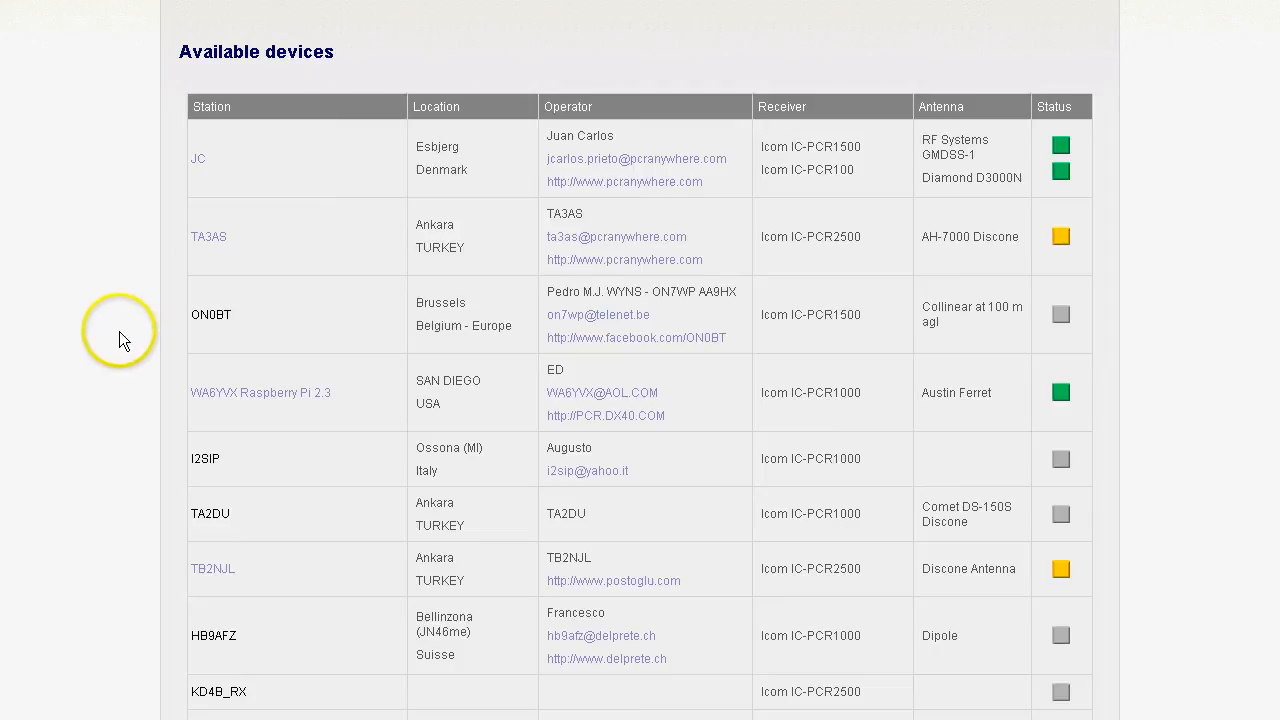
pyautogui.scroll(-3)
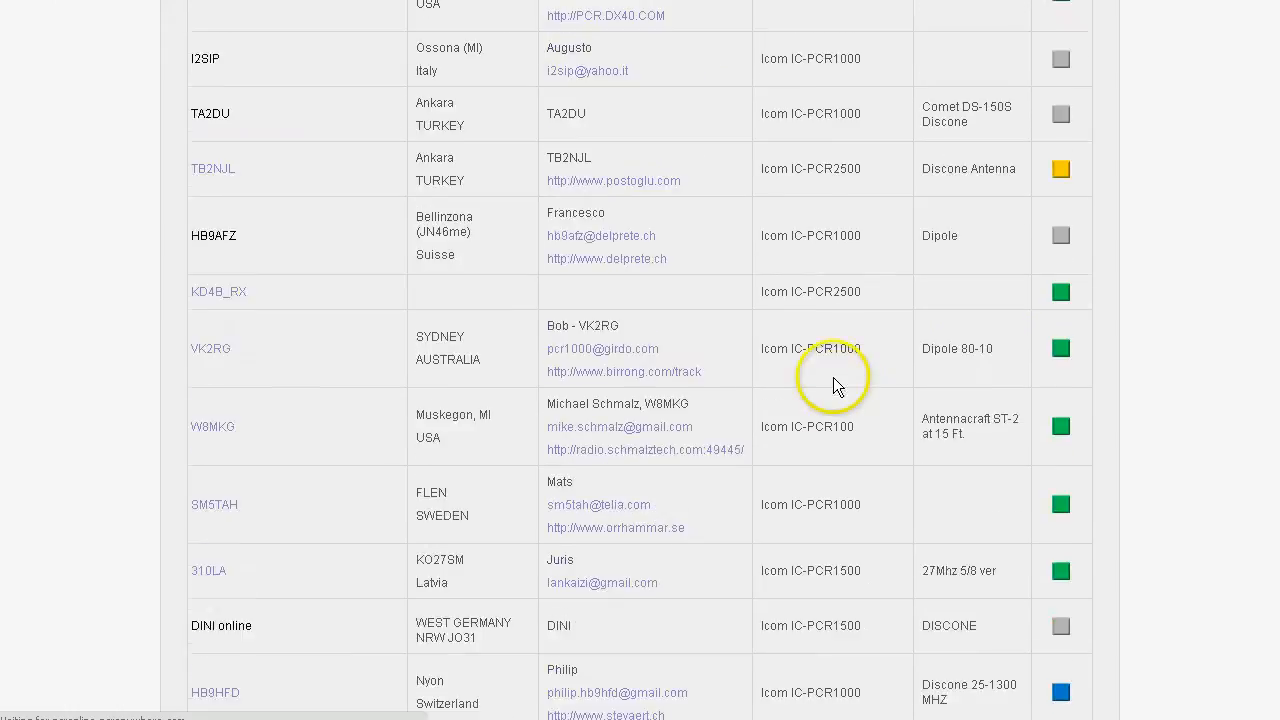
pyautogui.scroll(-3)
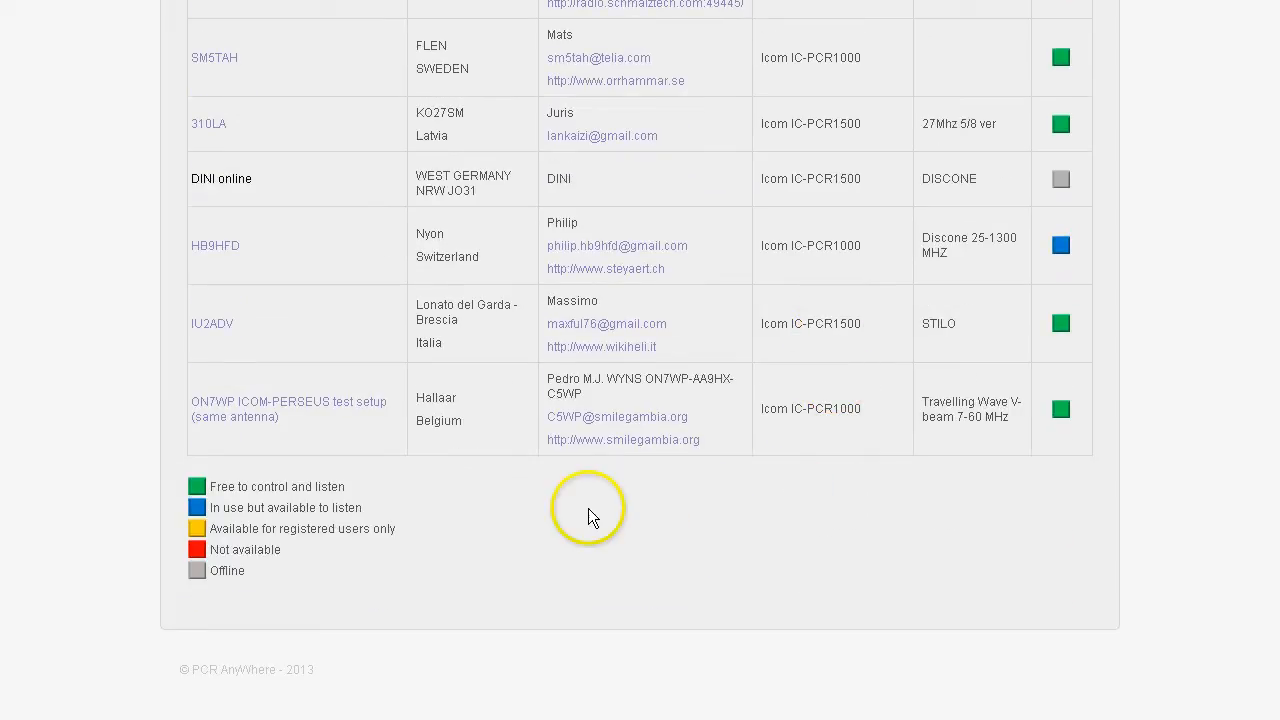
pyautogui.scroll(3)
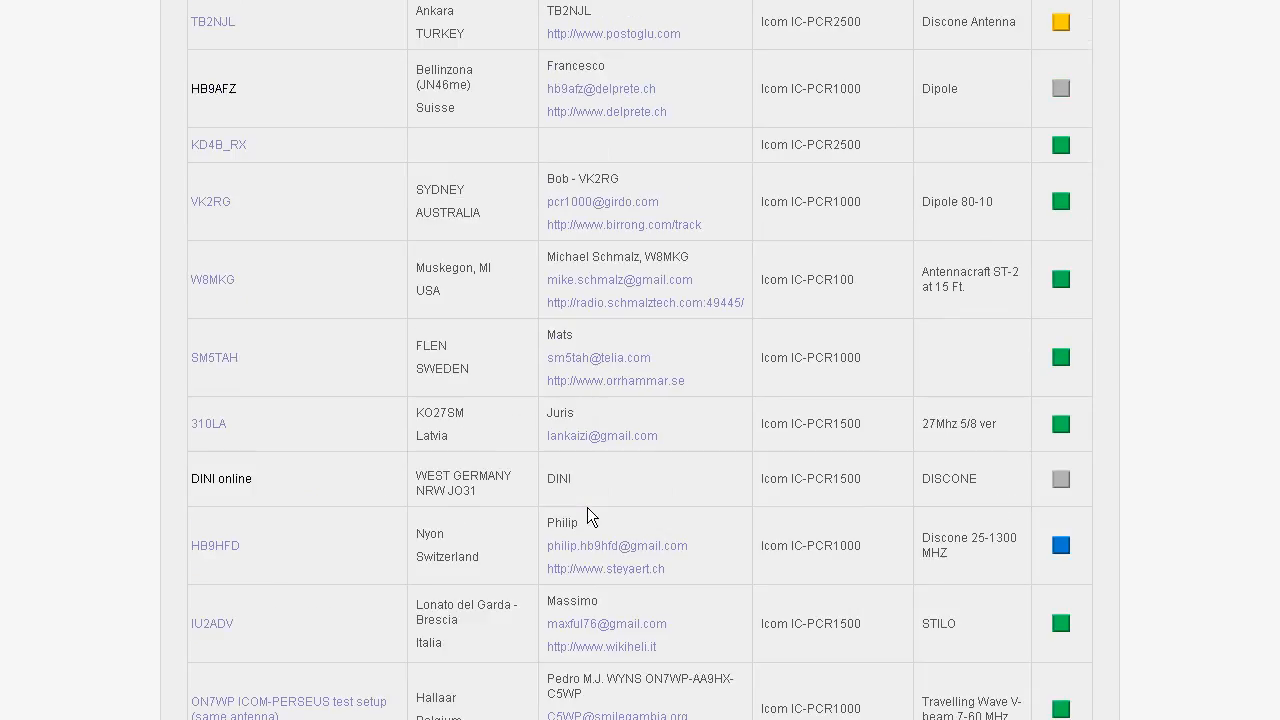
pyautogui.scroll(3)
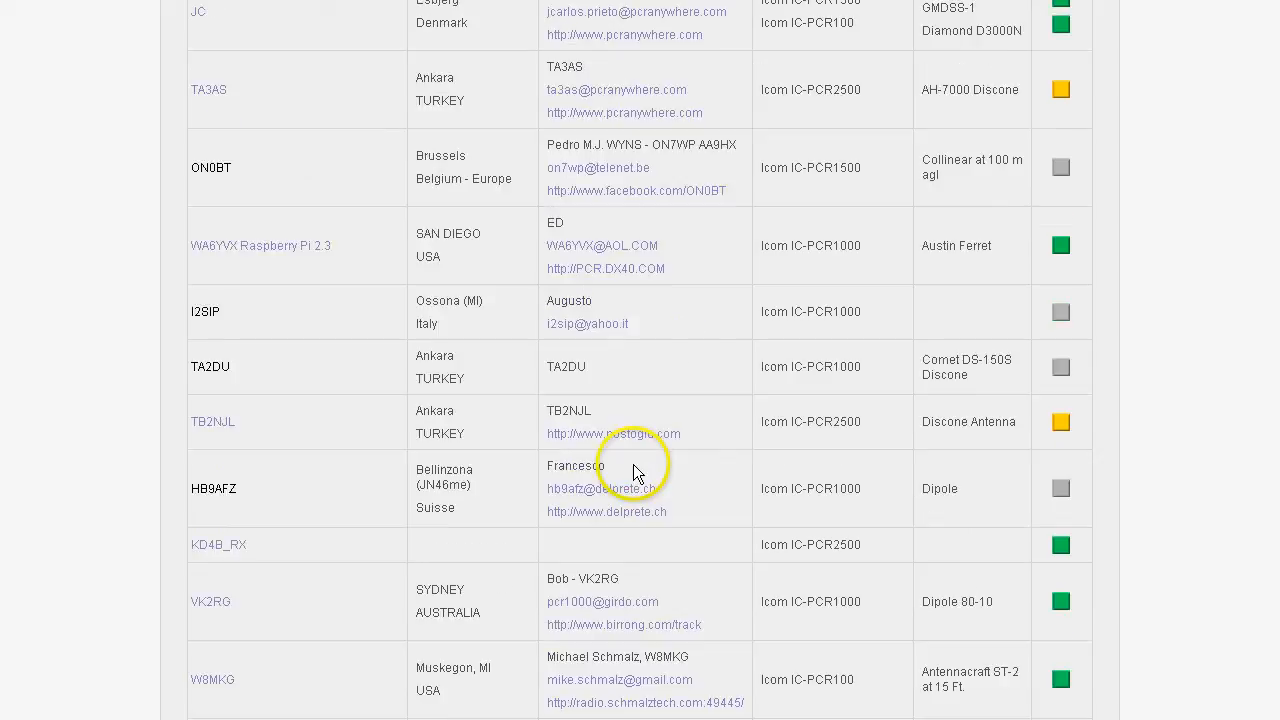
pyautogui.scroll(3)
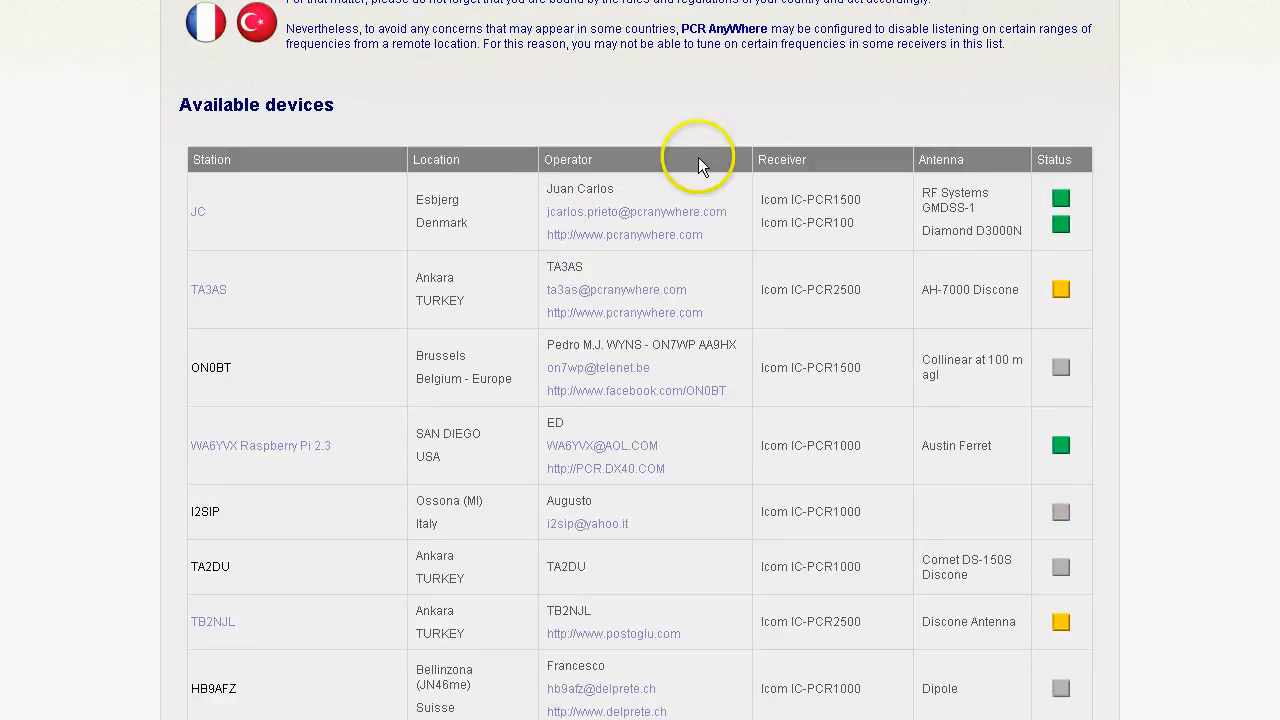
pyautogui.moveTo(608, 468)
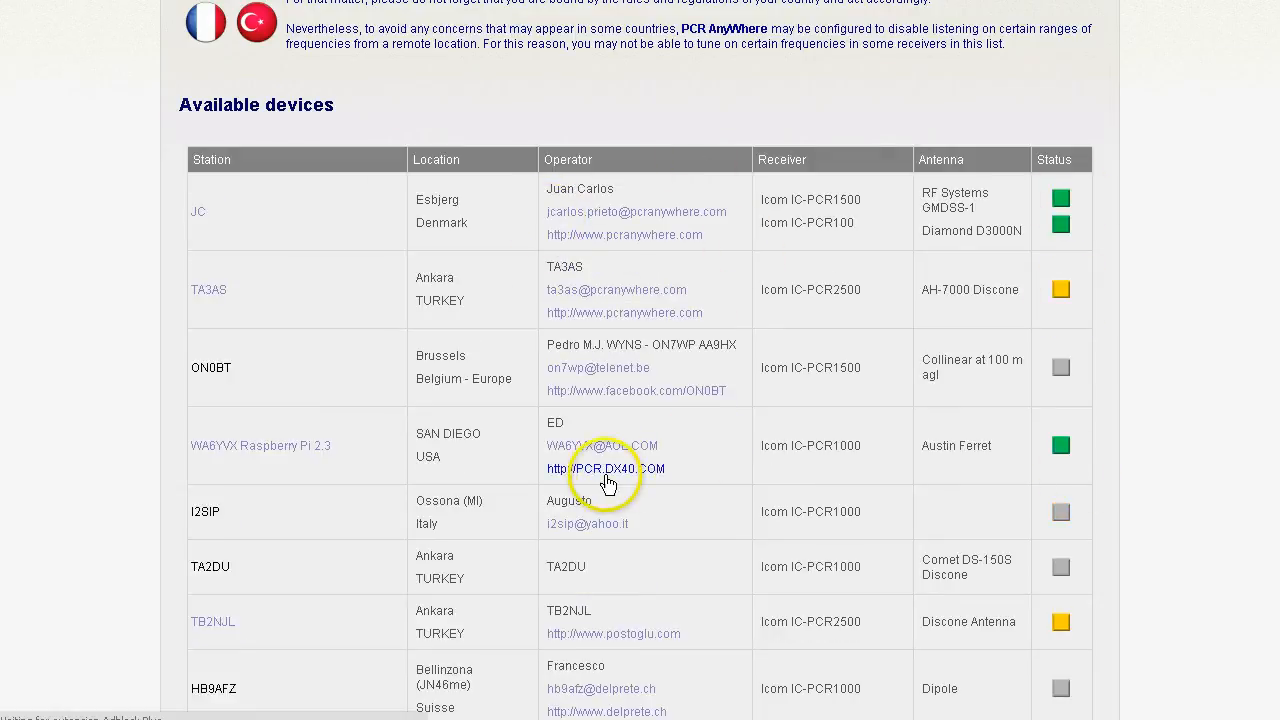
pyautogui.scroll(-3)
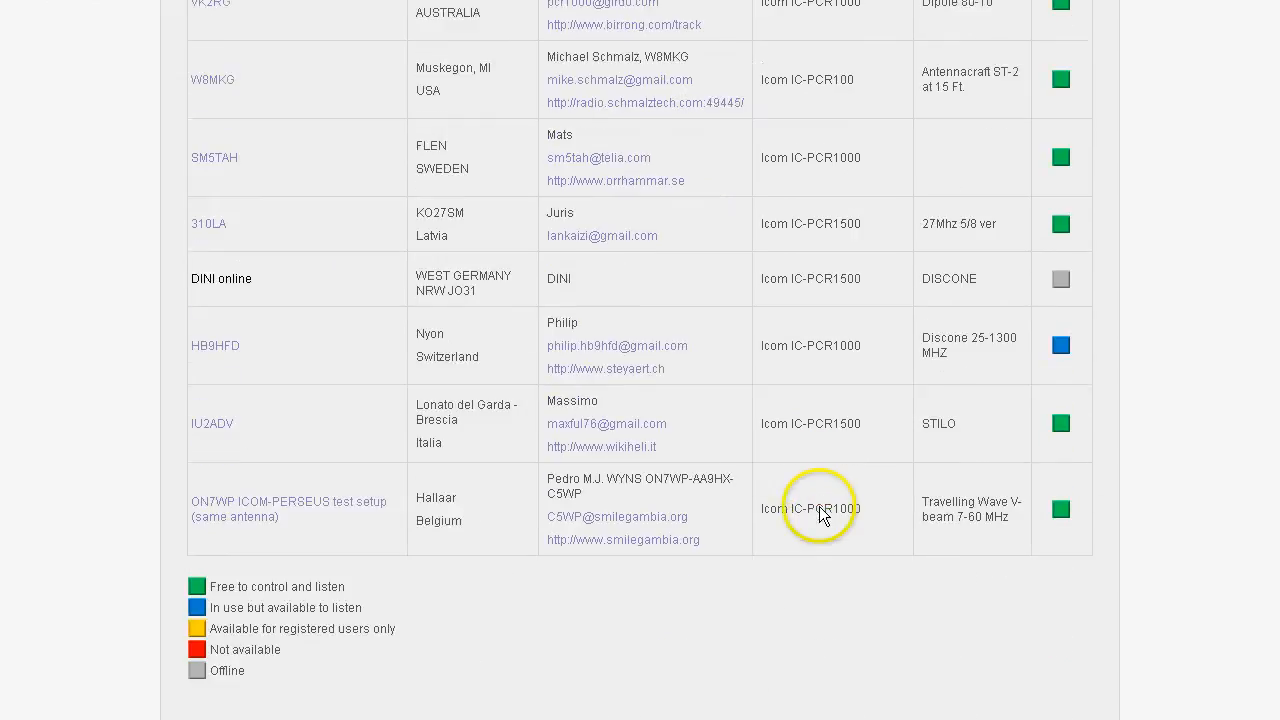
pyautogui.scroll(3)
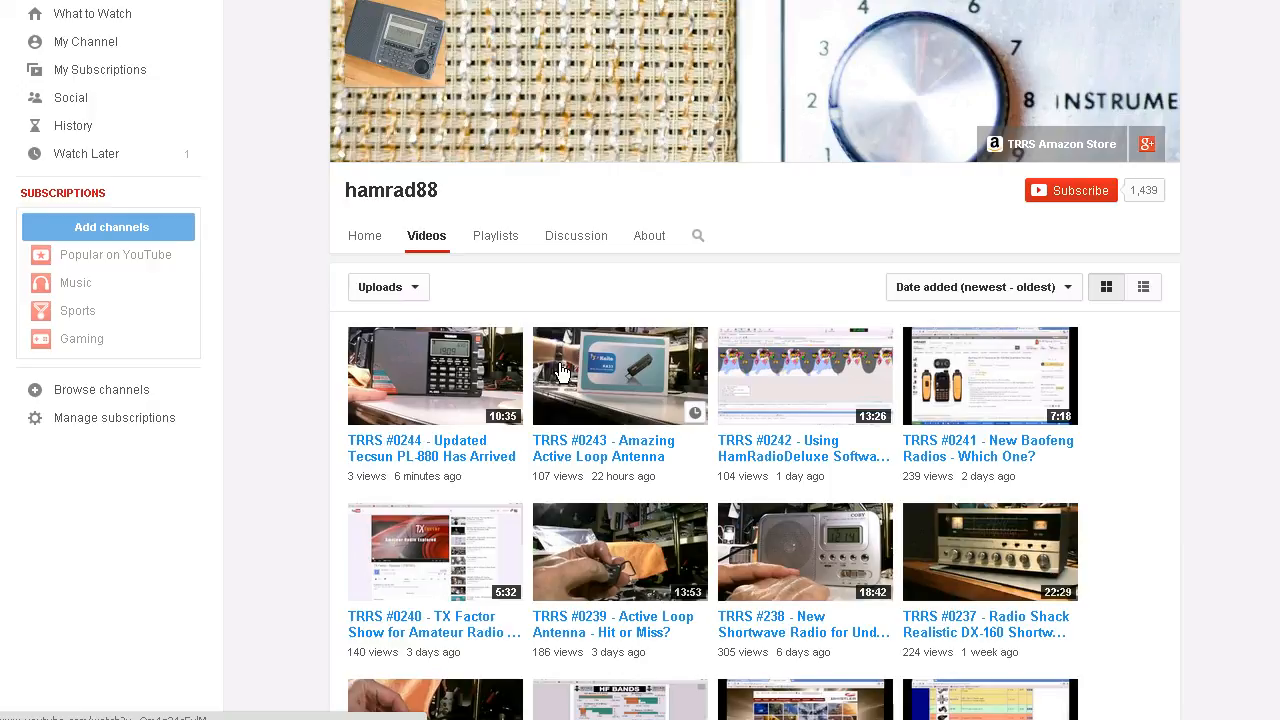
pyautogui.moveTo(1220, 580)
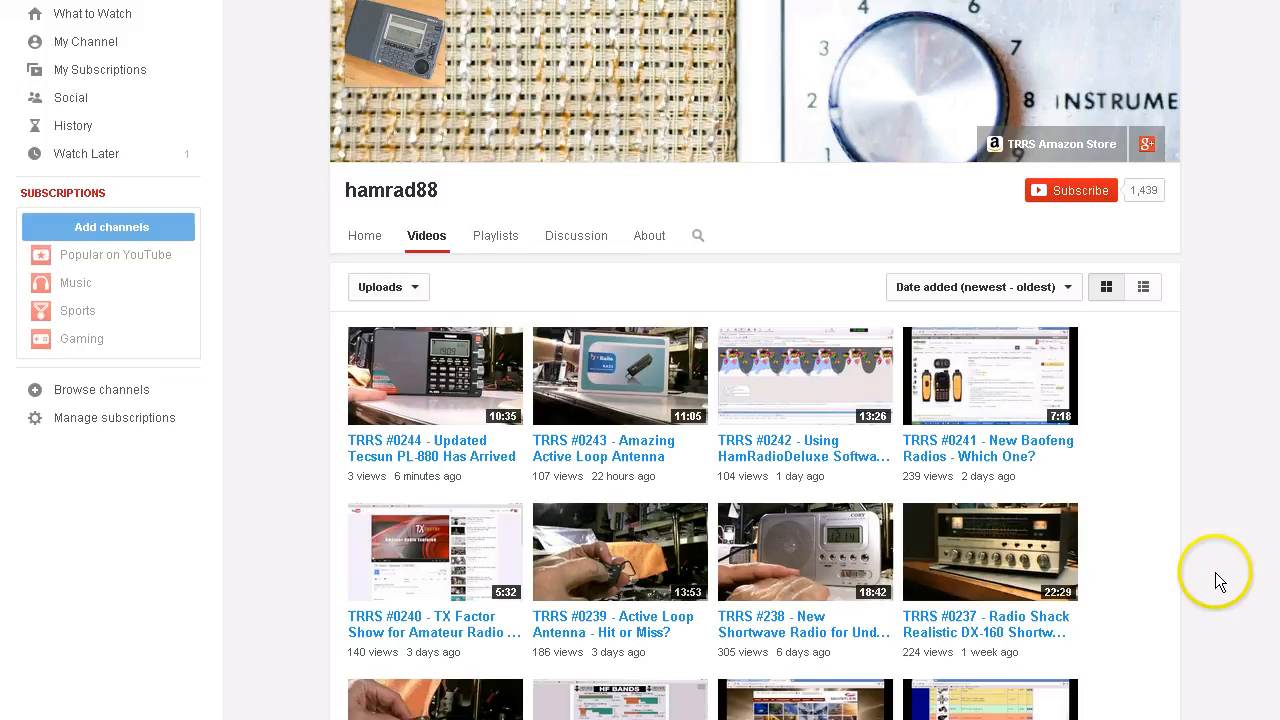
# Step: Scroll down through older hamrad88 uploads and back up to the newest videos
pyautogui.scroll(-3)
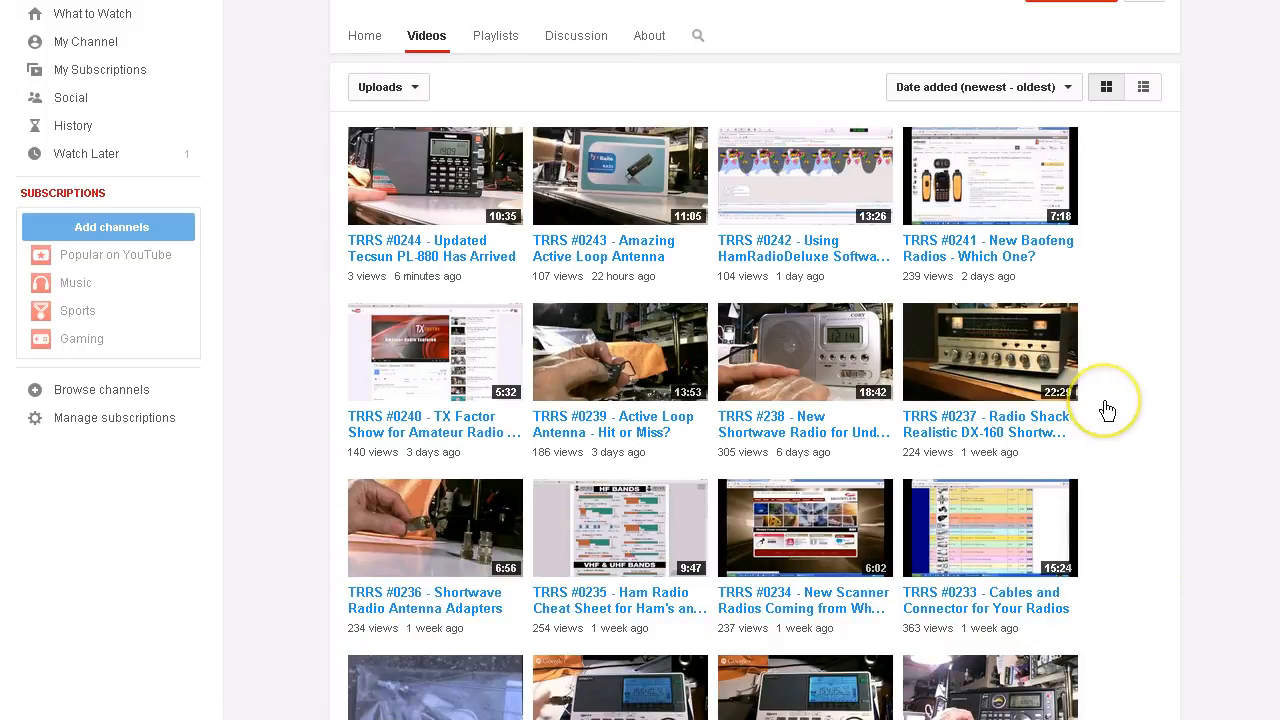
pyautogui.scroll(-3)
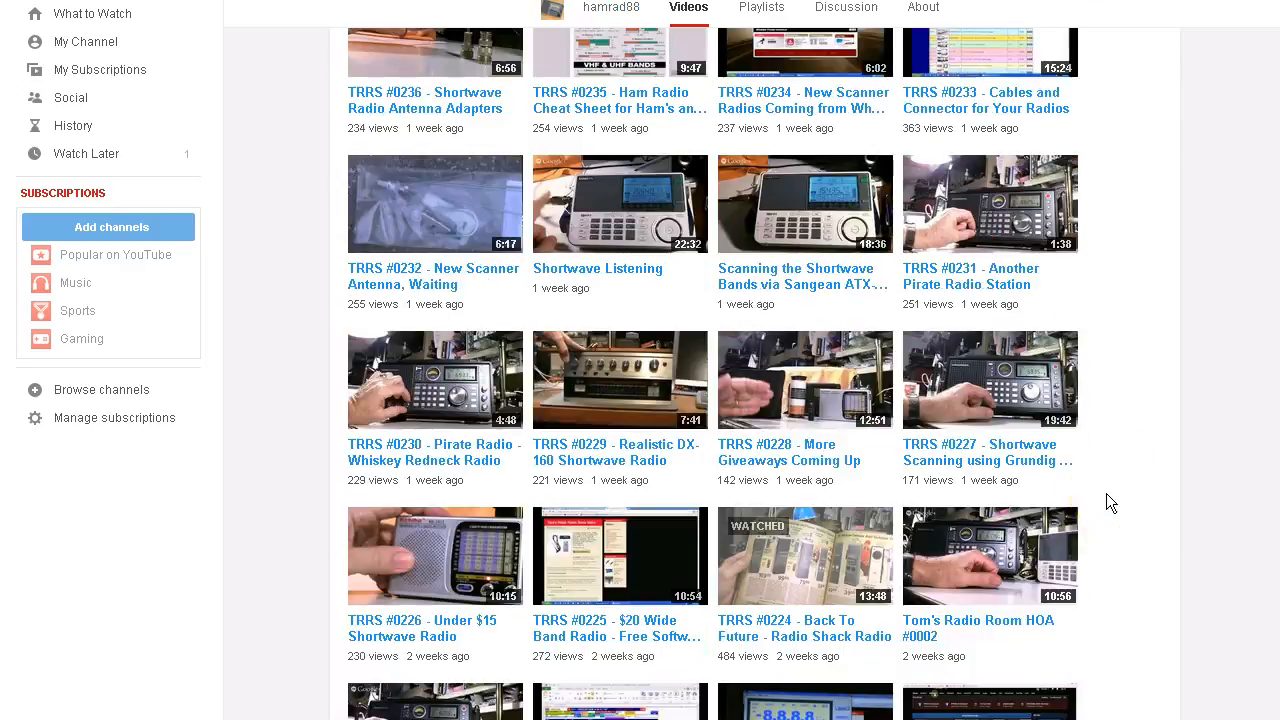
pyautogui.scroll(3)
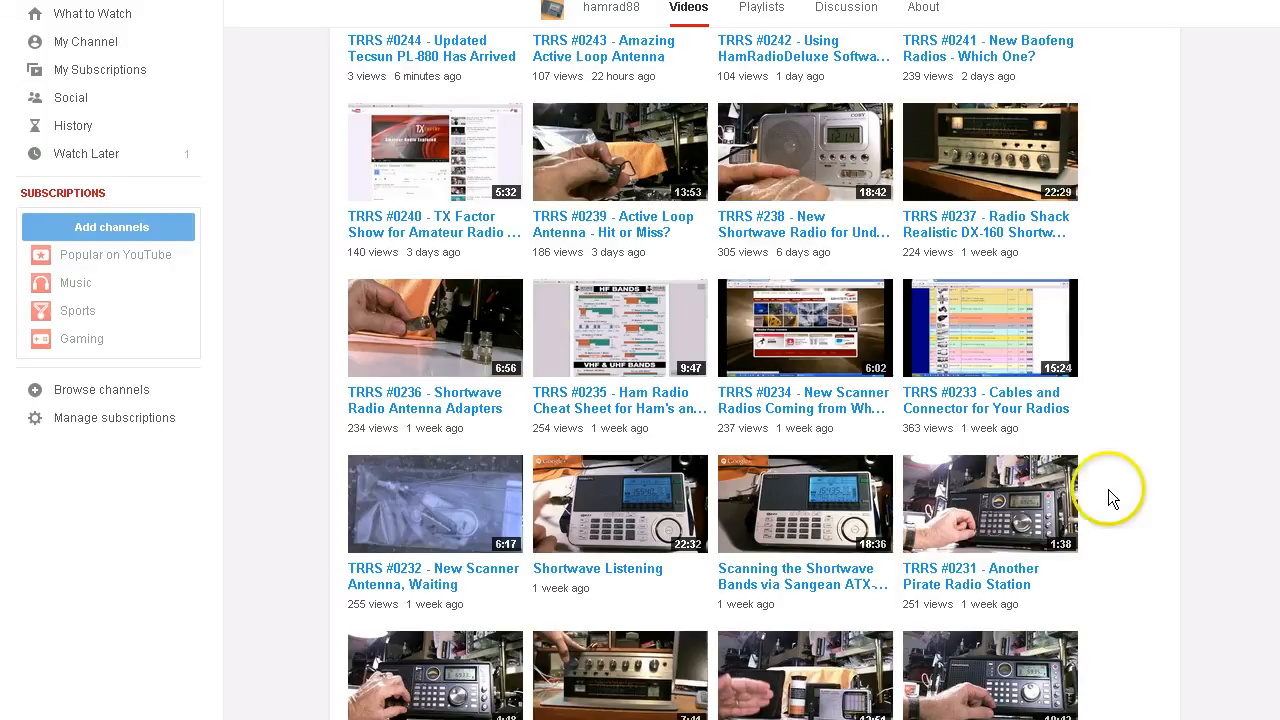
pyautogui.scroll(3)
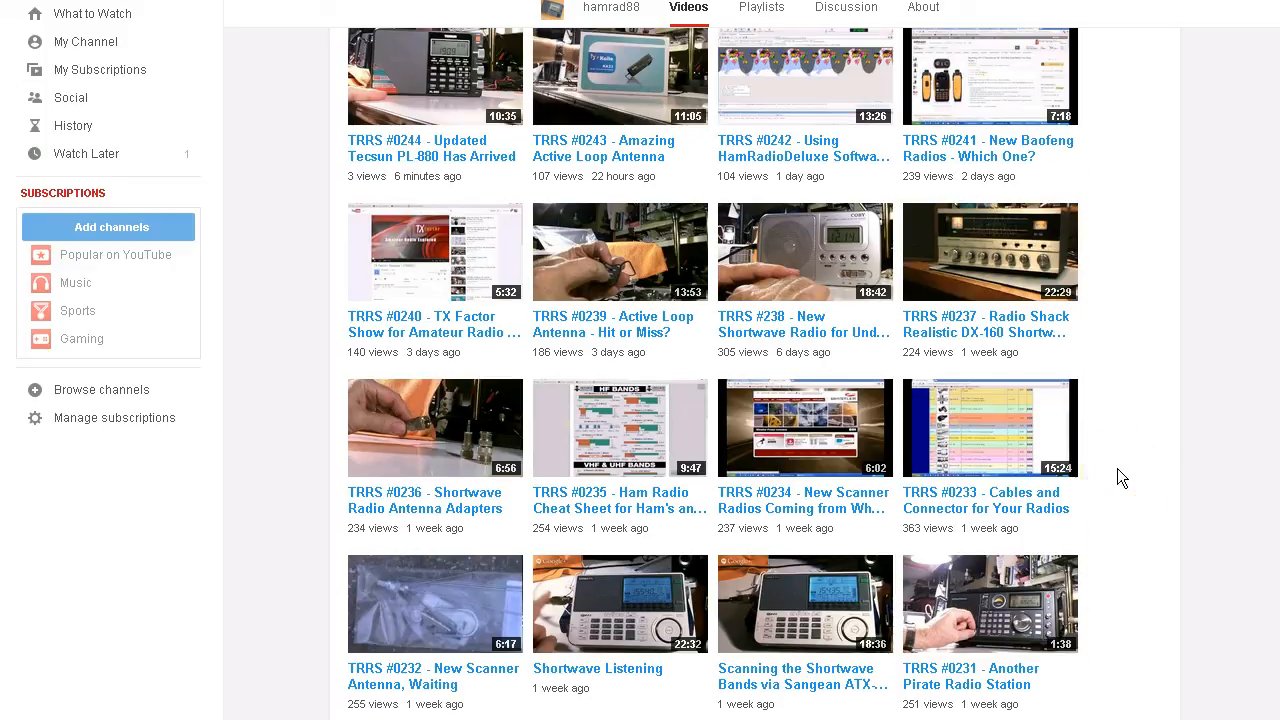
pyautogui.scroll(-3)
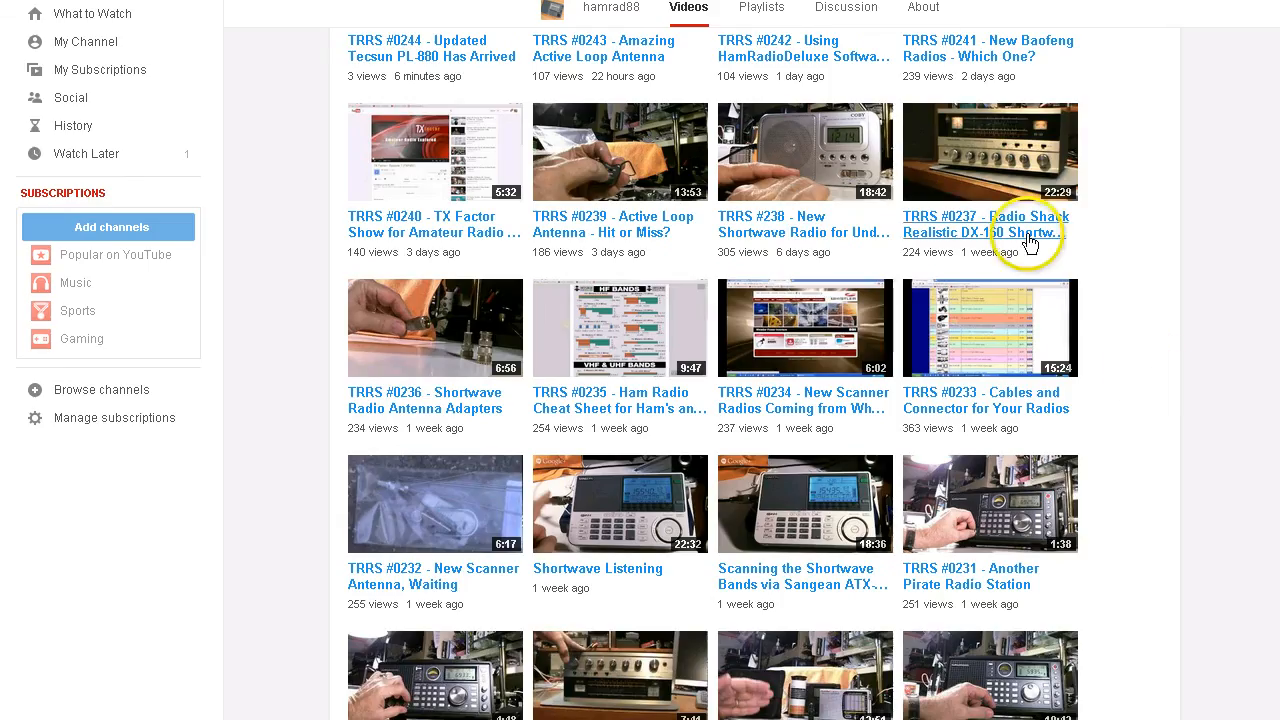
pyautogui.moveTo(1178, 356)
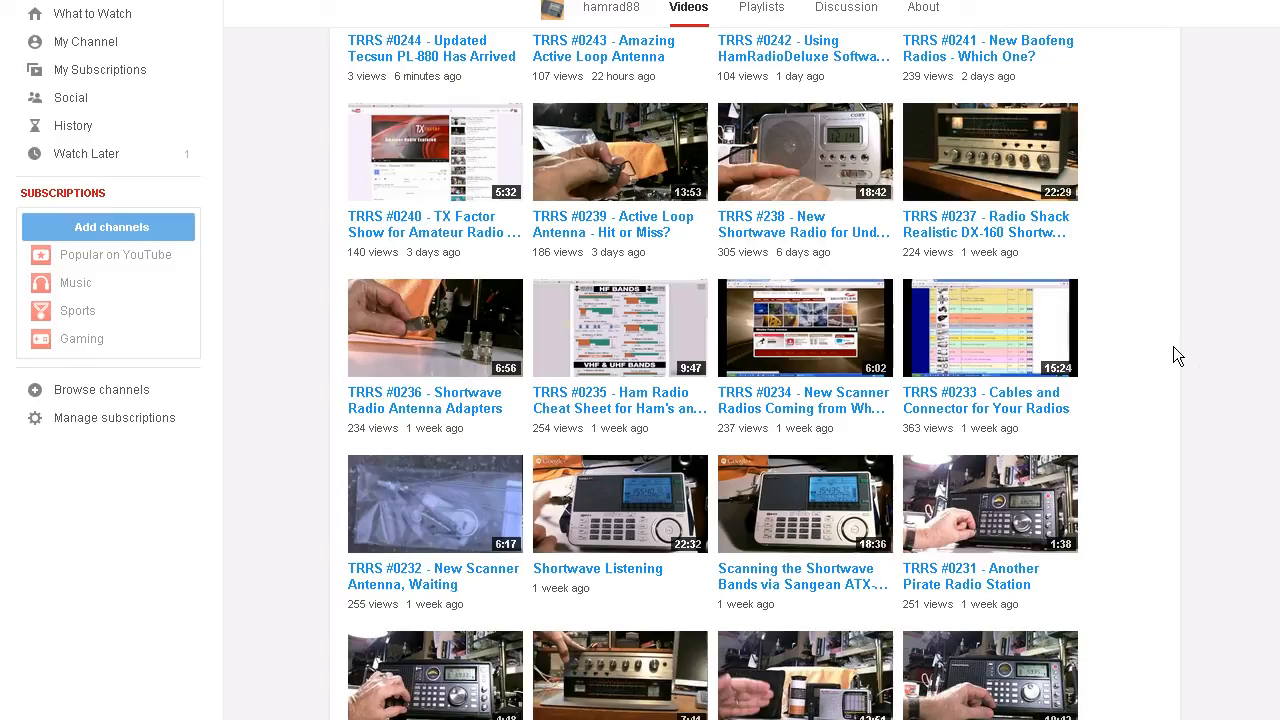
pyautogui.scroll(-3)
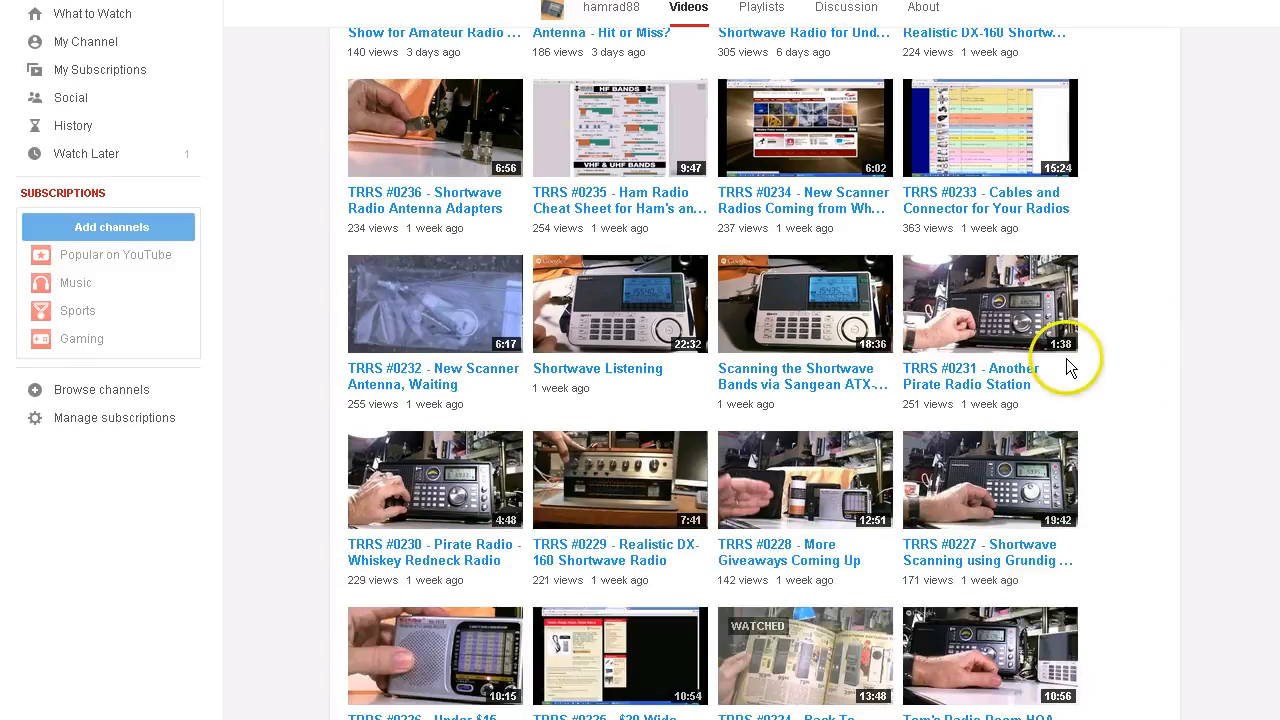
pyautogui.moveTo(1120, 397)
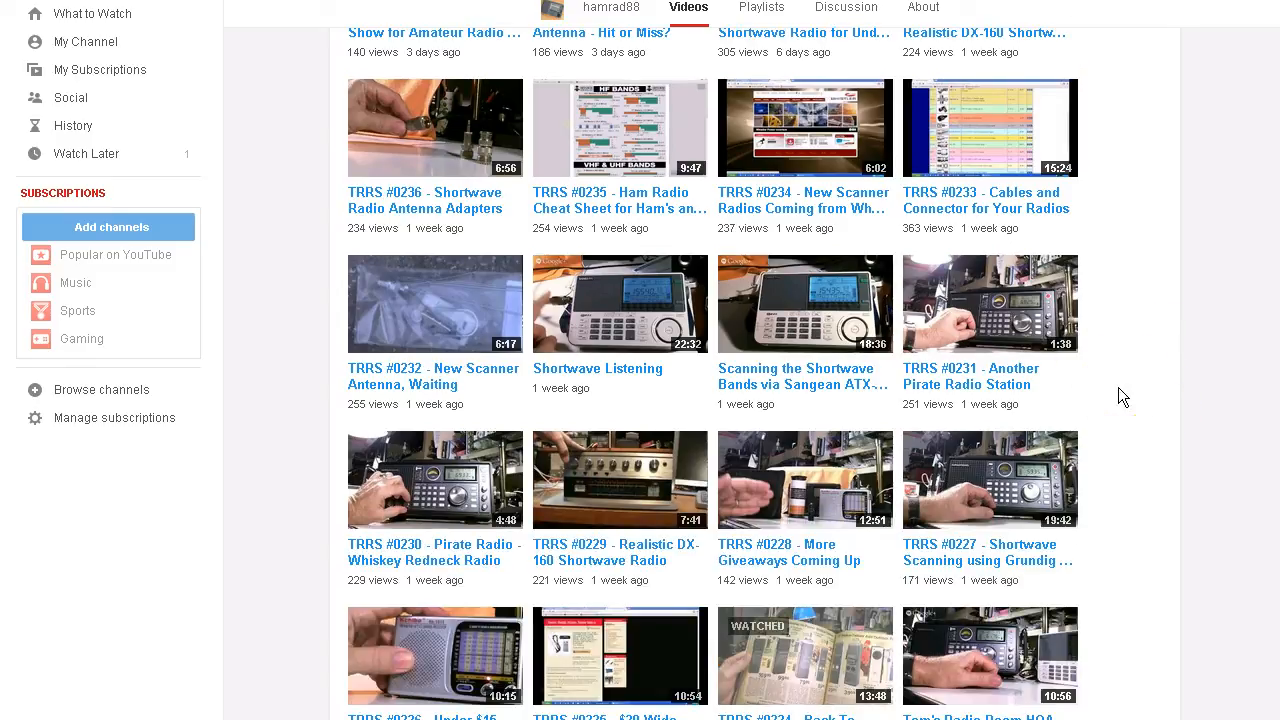
pyautogui.scroll(-3)
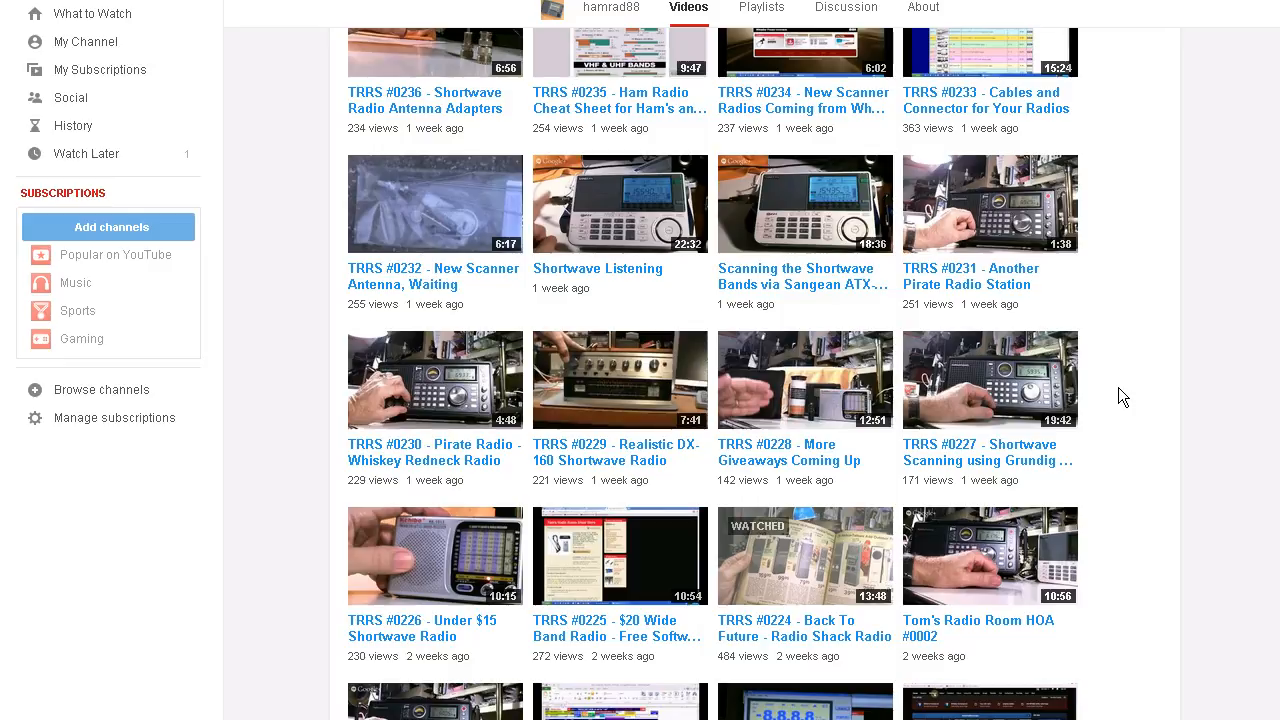
pyautogui.moveTo(1122, 390)
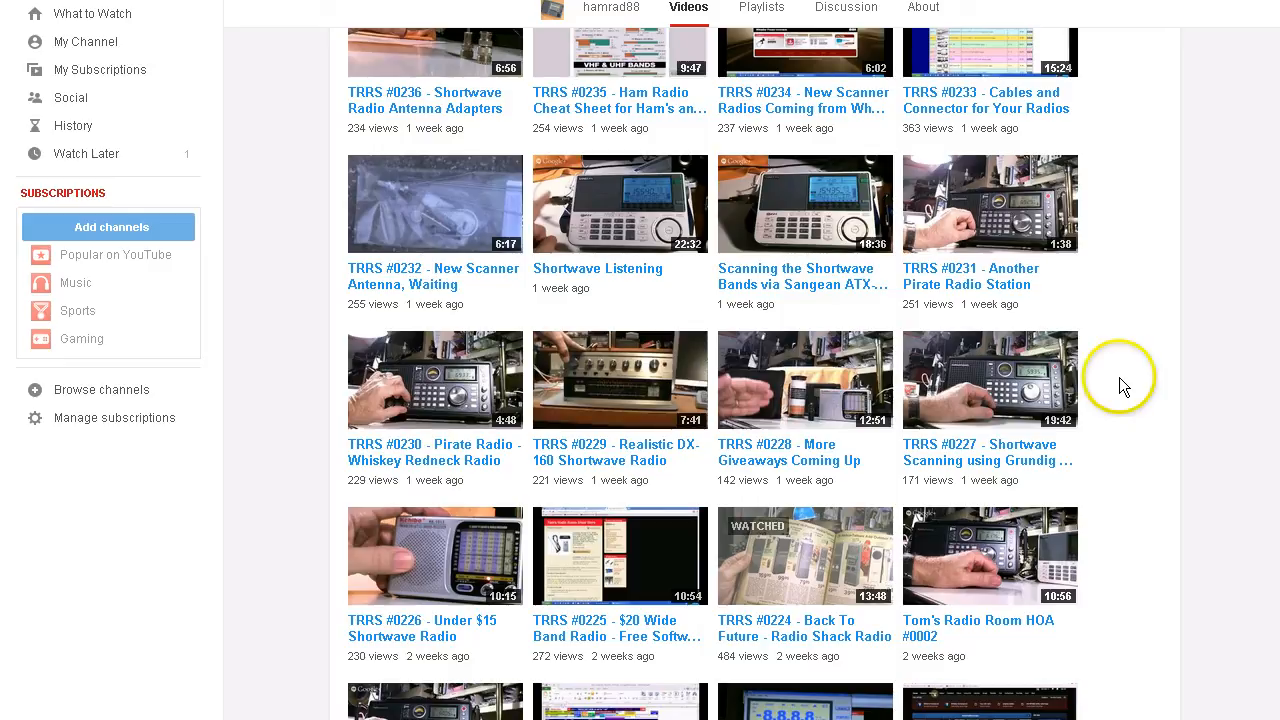
pyautogui.scroll(-3)
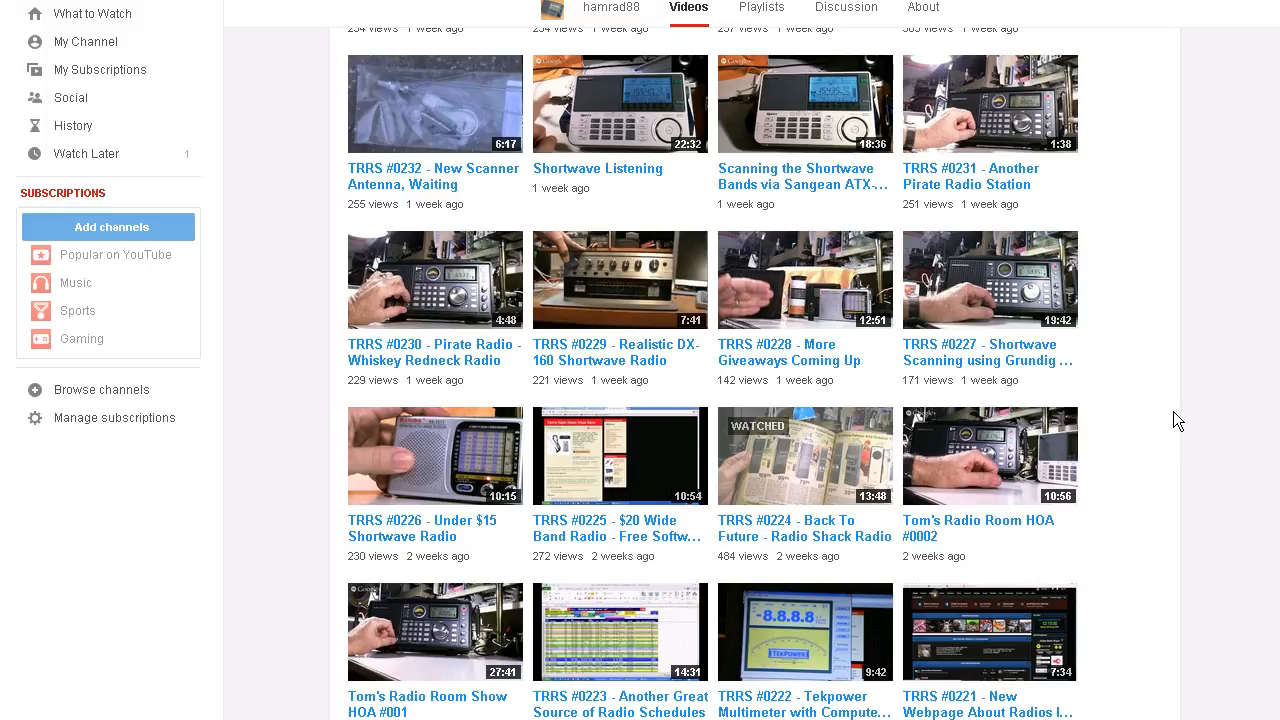
pyautogui.scroll(3)
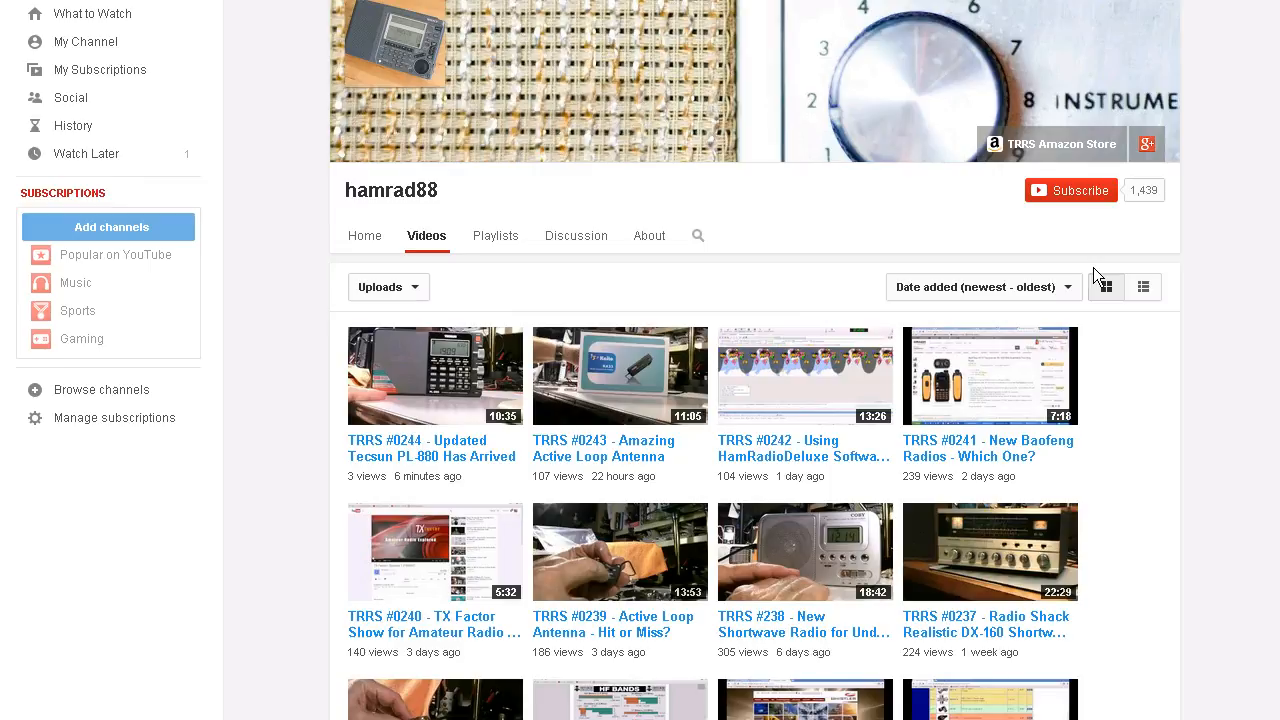
pyautogui.moveTo(1170, 449)
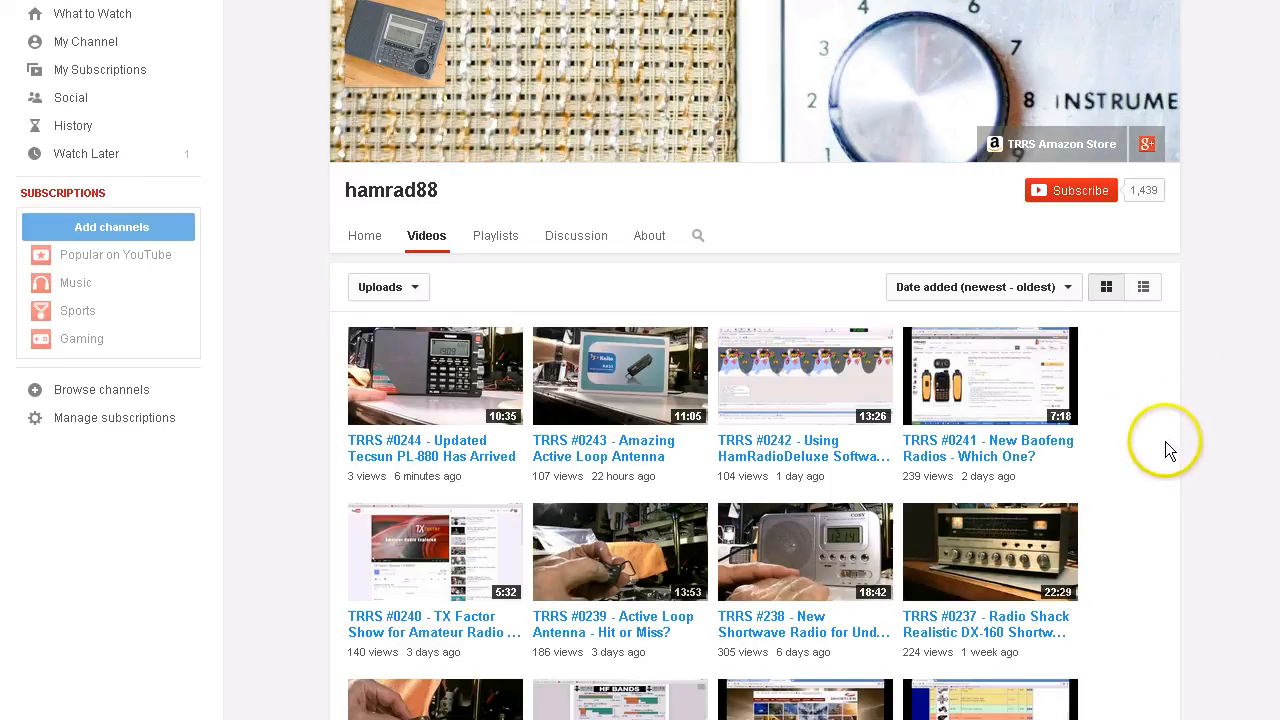
pyautogui.scroll(-3)
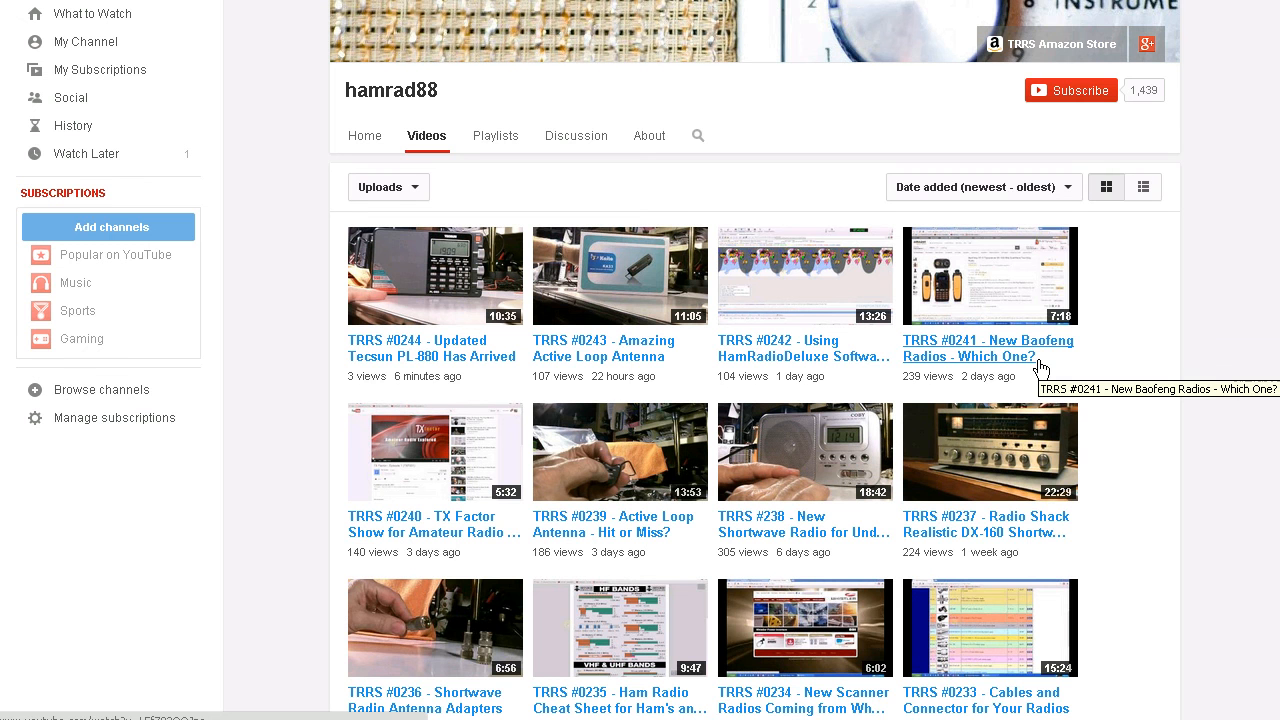
pyautogui.scroll(-3)
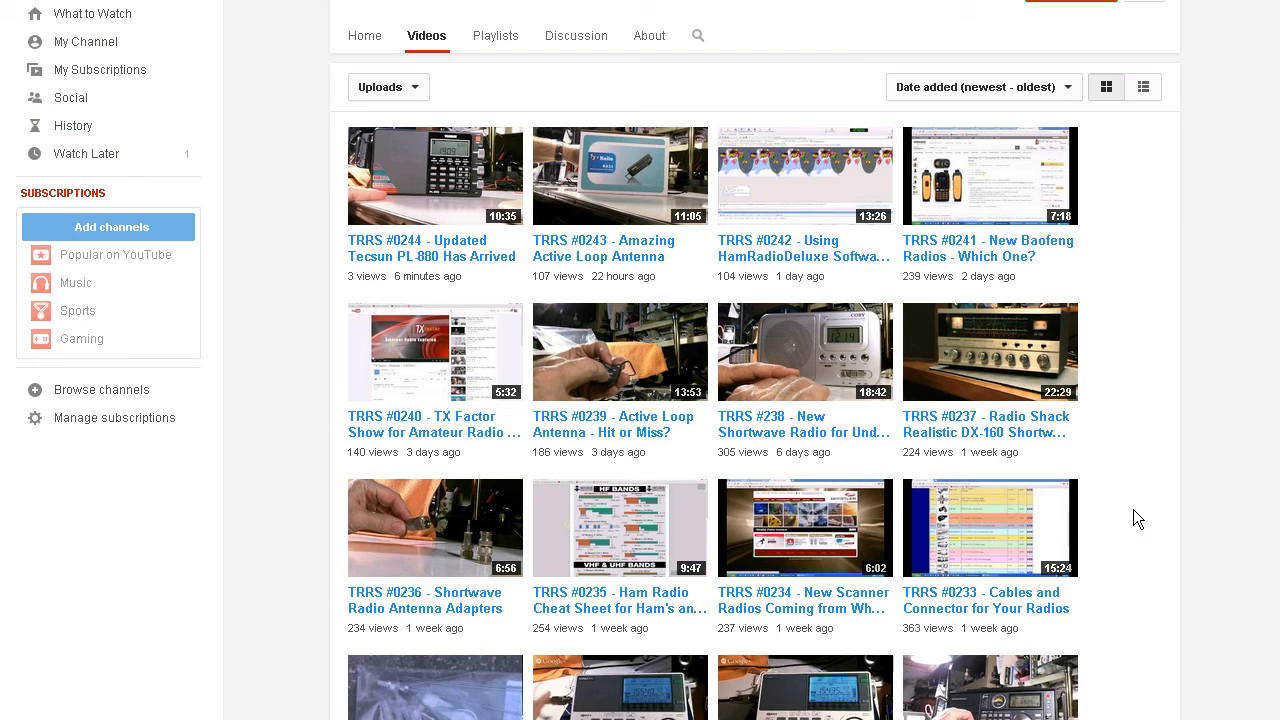
pyautogui.scroll(-3)
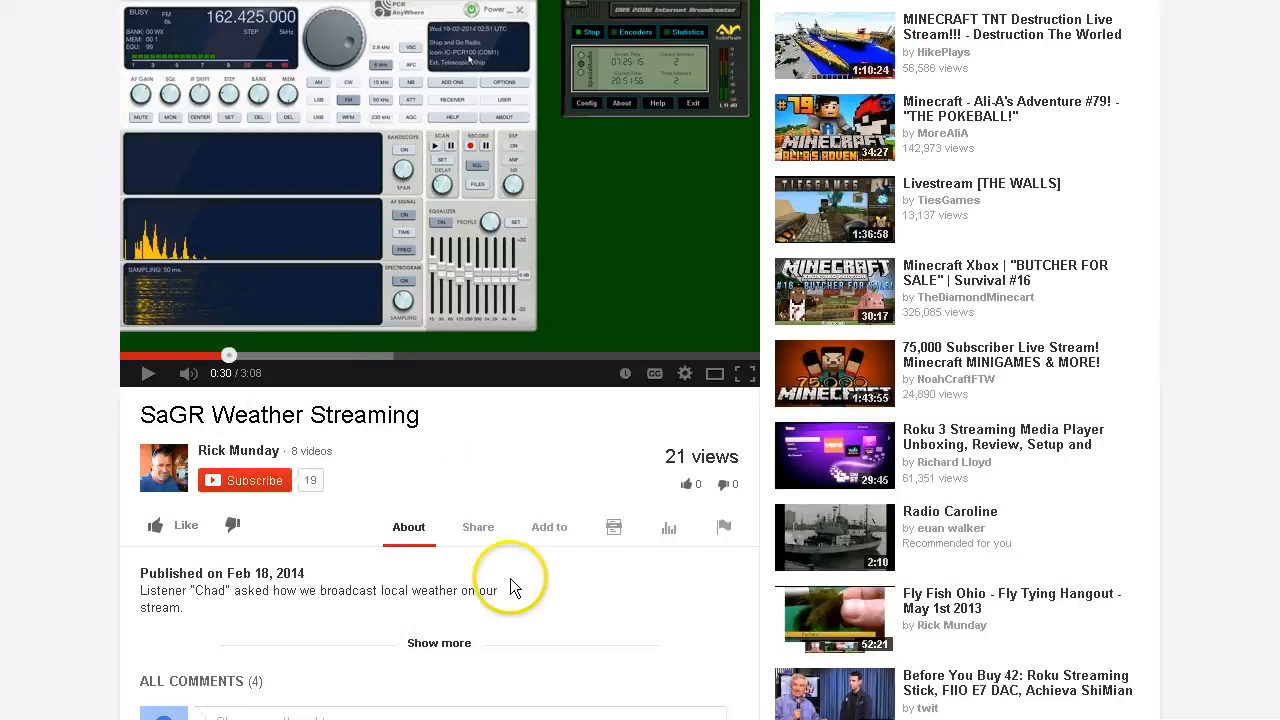
pyautogui.moveTo(510, 583)
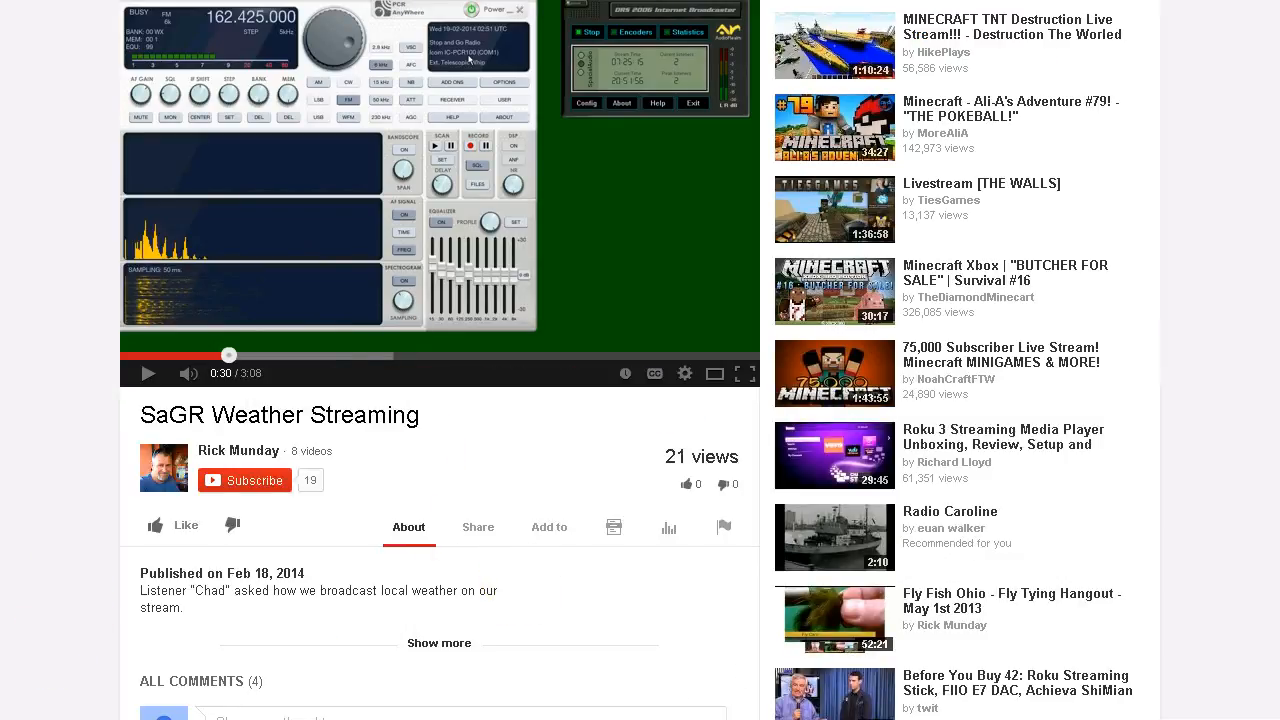